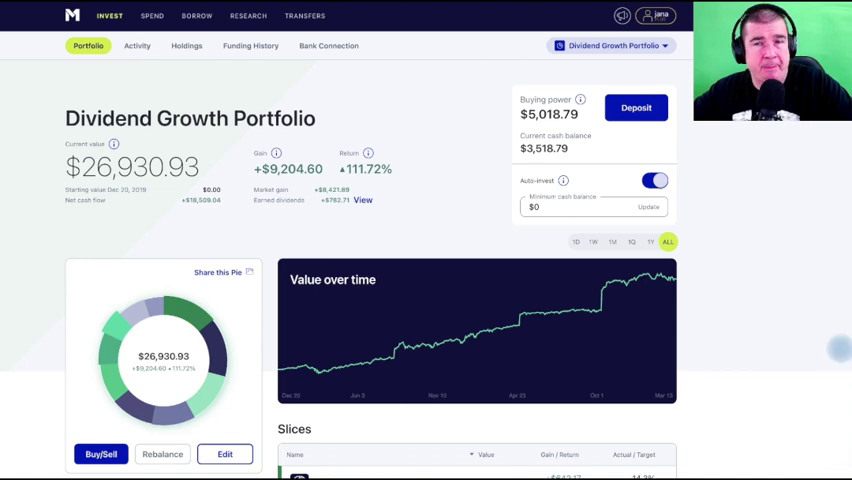
{"action": "mouse_move", "coordinate": [765, 240]}
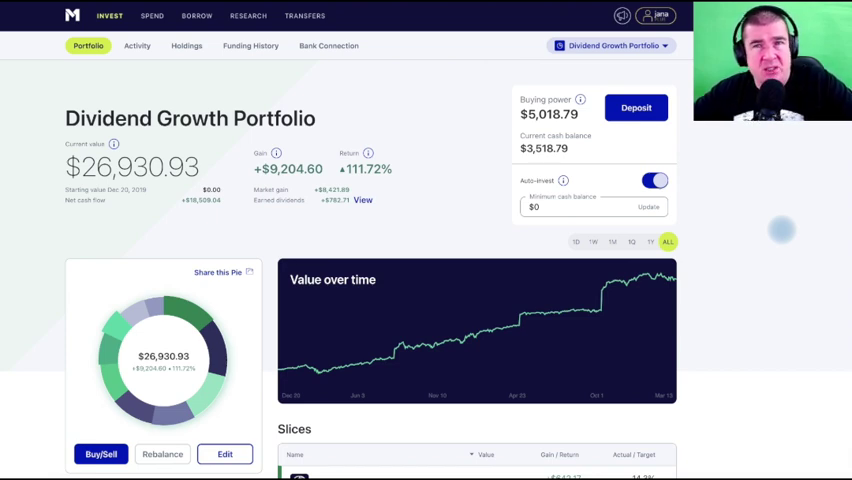
Scroll the Portfolio page down through the ten sector slices to Materials and the Pending transfers and Upcoming trades cards.
{"action": "scroll", "scroll_direction": "down", "scroll_amount": 3}
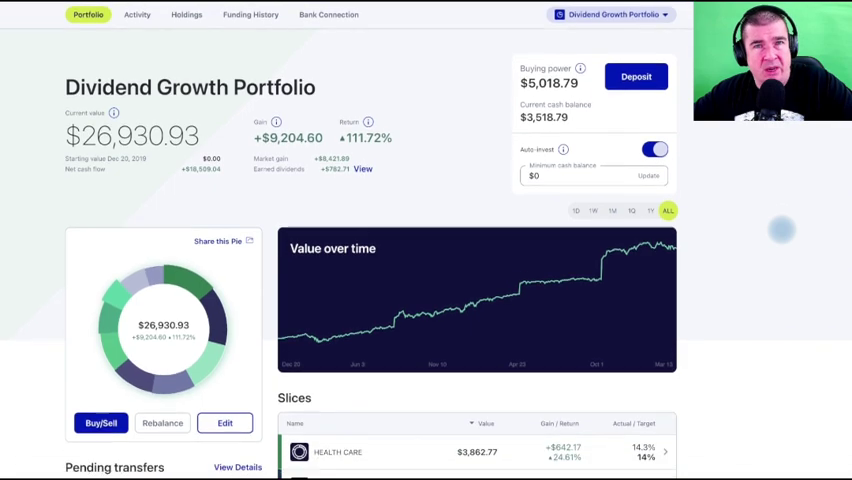
{"action": "scroll", "scroll_direction": "down", "scroll_amount": 3}
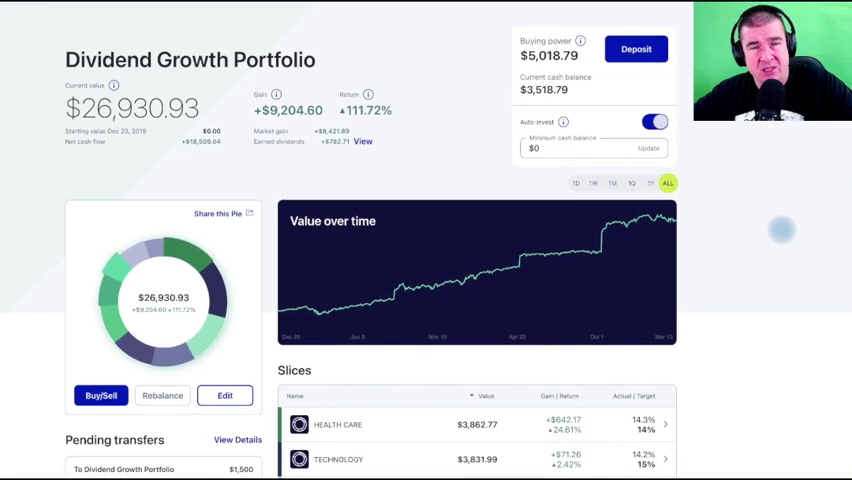
{"action": "scroll", "scroll_direction": "down", "scroll_amount": 3}
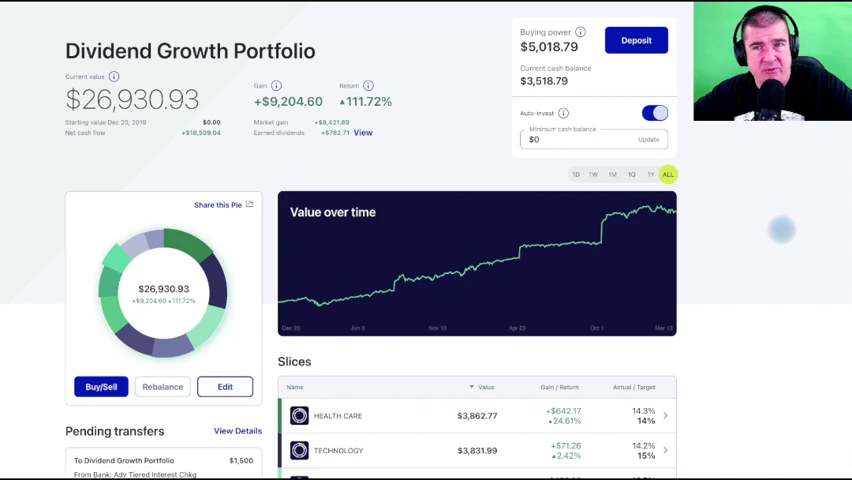
{"action": "scroll", "scroll_direction": "down", "scroll_amount": 3}
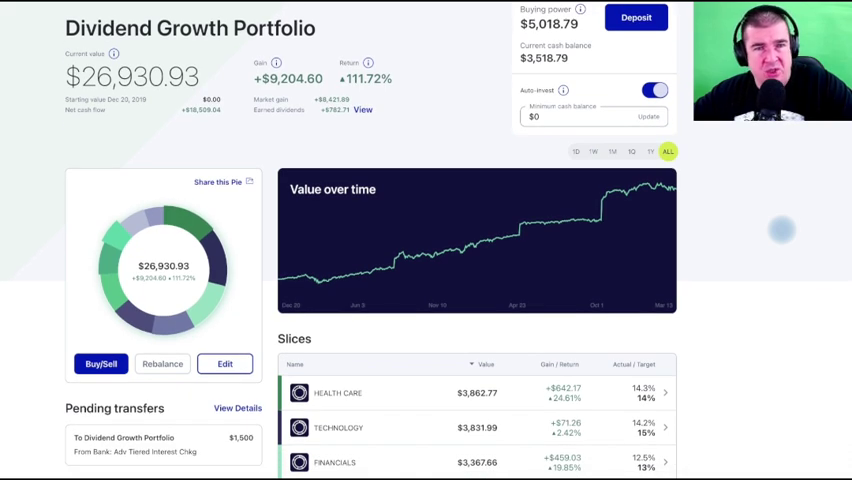
{"action": "scroll", "scroll_direction": "down", "scroll_amount": 3}
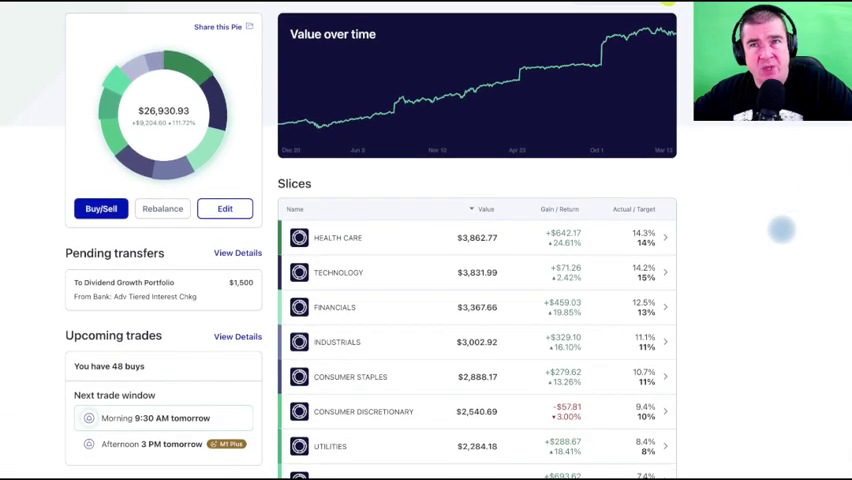
{"action": "mouse_move", "coordinate": [645, 38]}
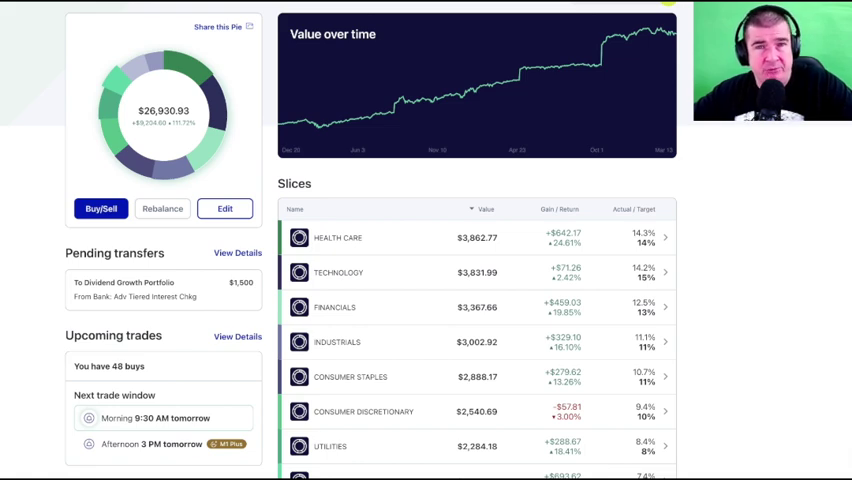
{"action": "scroll", "scroll_direction": "down", "scroll_amount": 3}
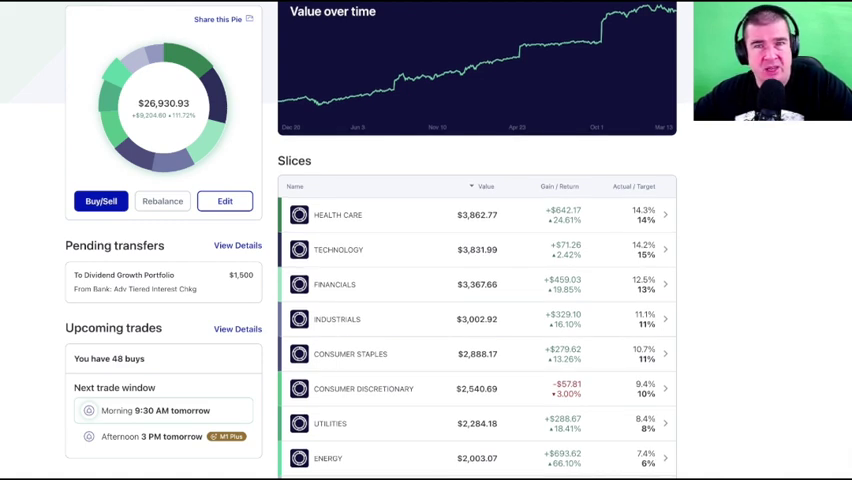
{"action": "scroll", "scroll_direction": "down", "scroll_amount": 3}
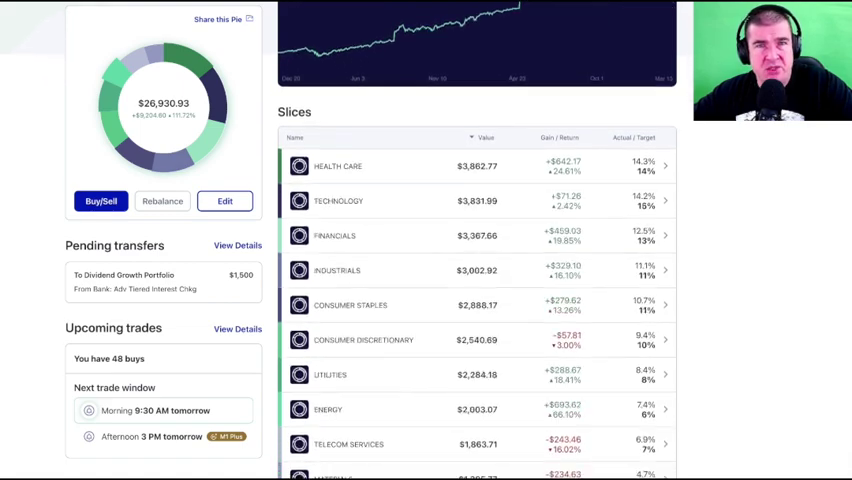
{"action": "scroll", "scroll_direction": "down", "scroll_amount": 3}
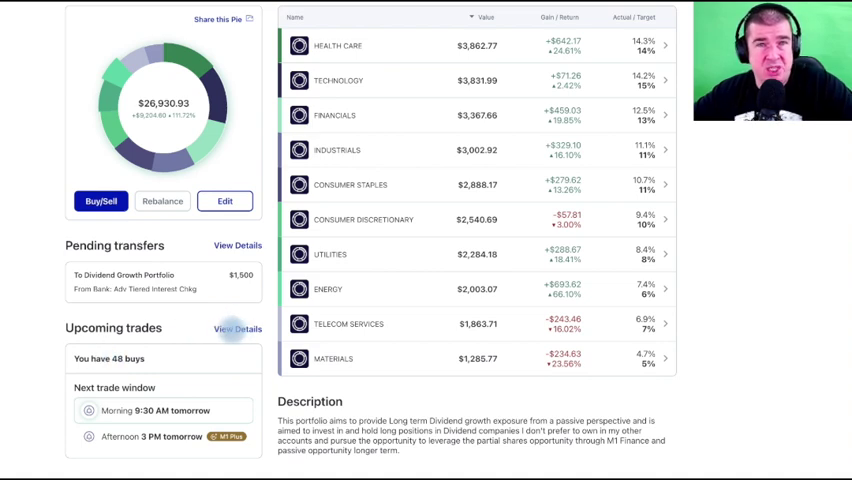
View Details of Upcoming trades and scroll the 48 buys totaling $5,018.11 with no pending sells.
{"action": "left_click", "coordinate": [237, 328]}
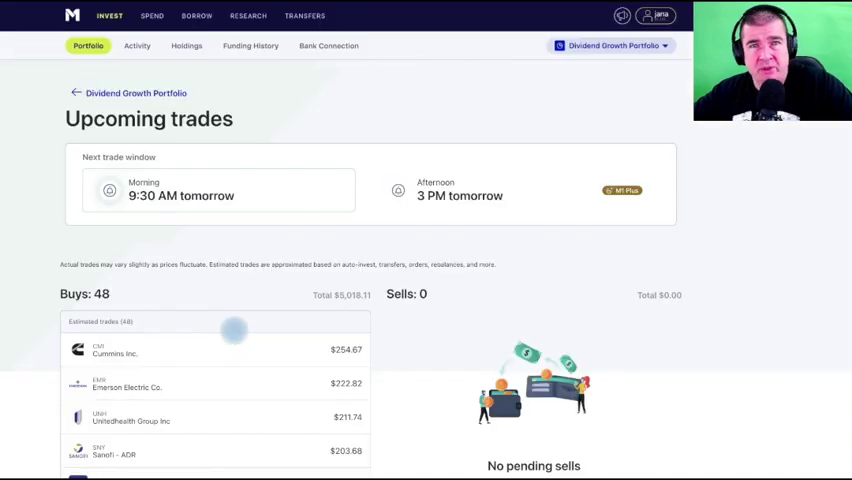
{"action": "scroll", "scroll_direction": "down", "scroll_amount": 3}
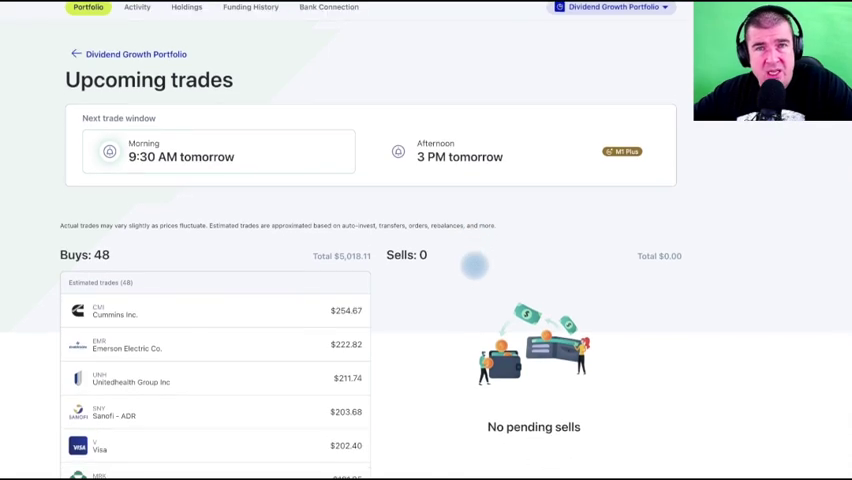
{"action": "scroll", "scroll_direction": "down", "scroll_amount": 3}
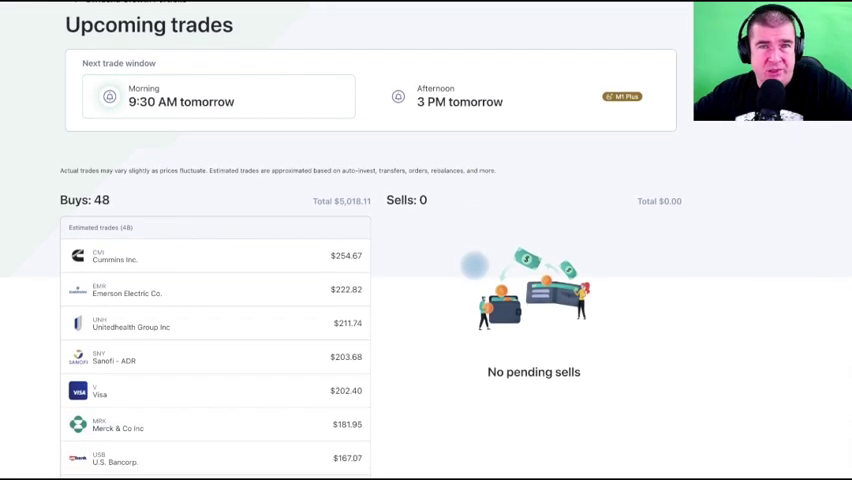
{"action": "scroll", "scroll_direction": "down", "scroll_amount": 3}
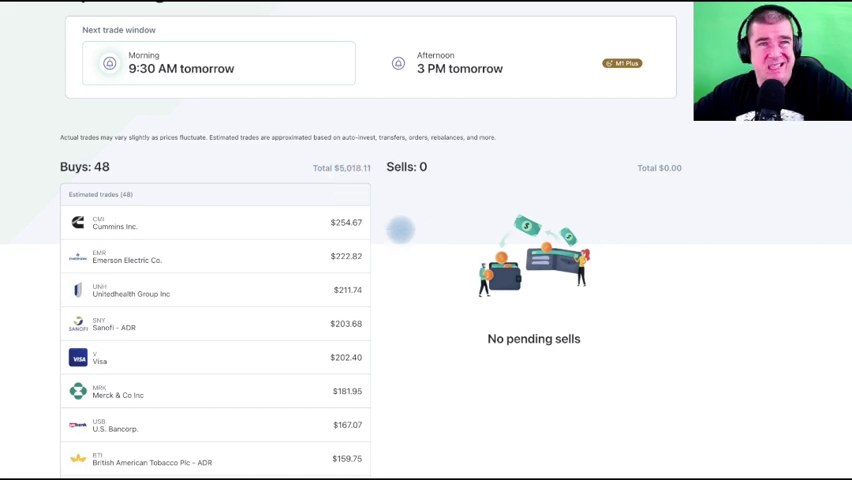
{"action": "scroll", "scroll_direction": "down", "scroll_amount": 3}
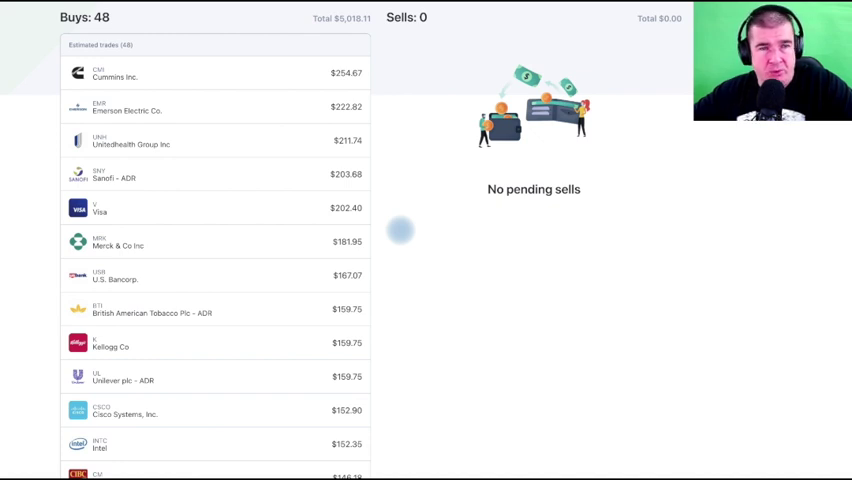
{"action": "mouse_move", "coordinate": [222, 72]}
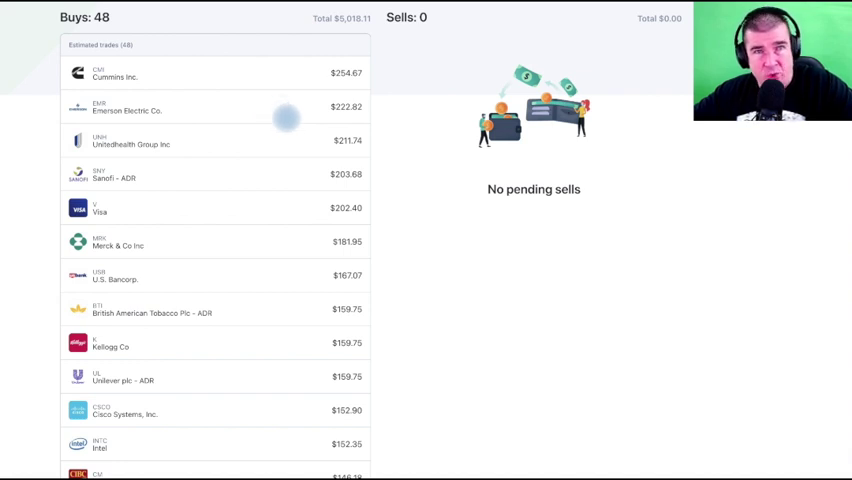
{"action": "mouse_move", "coordinate": [248, 143]}
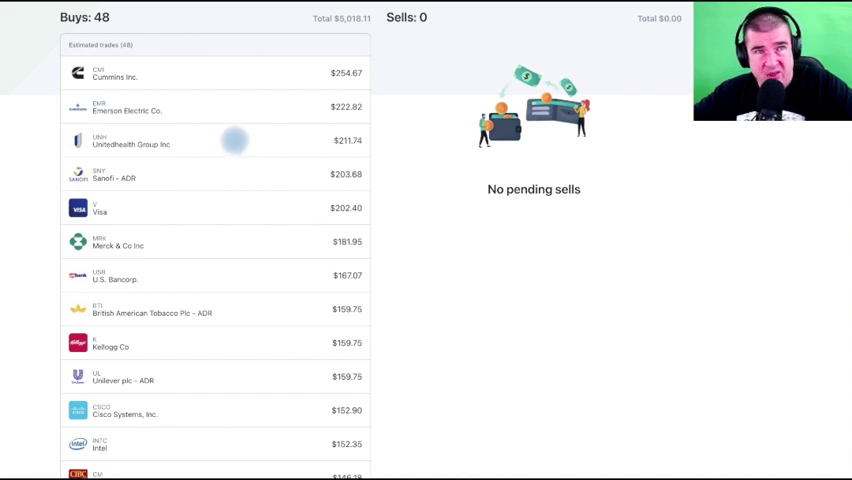
{"action": "mouse_move", "coordinate": [235, 177]}
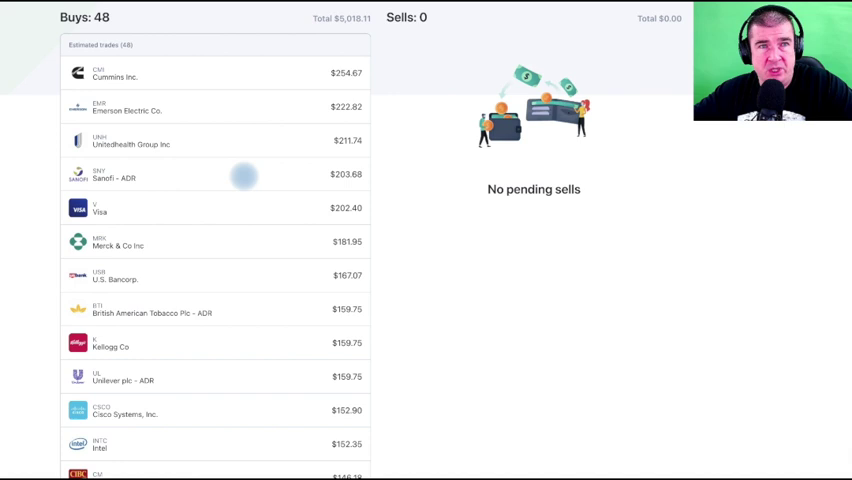
{"action": "scroll", "scroll_direction": "down", "scroll_amount": 3}
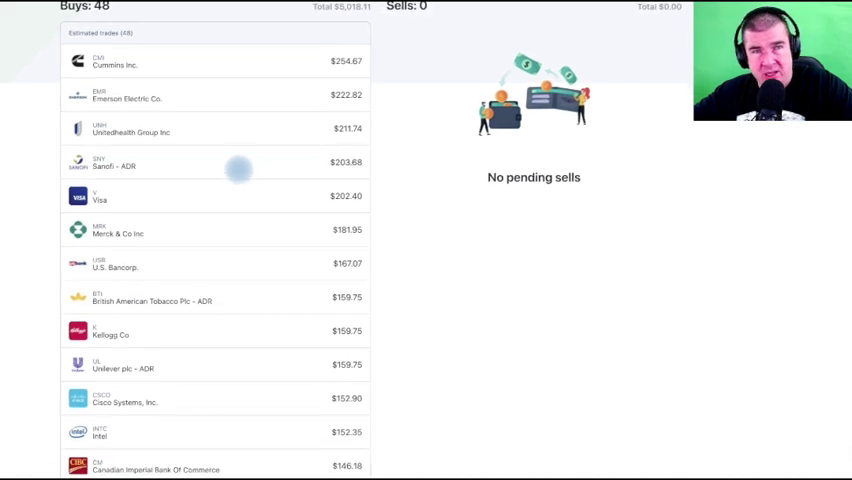
{"action": "mouse_move", "coordinate": [222, 158]}
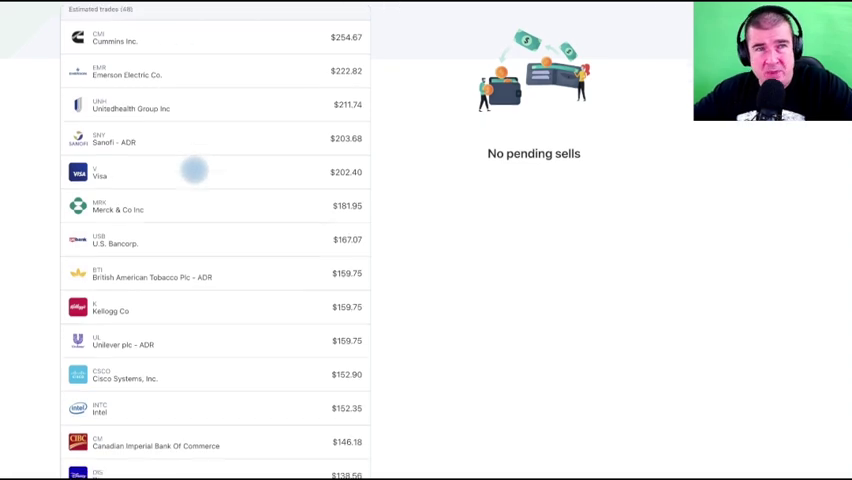
{"action": "scroll", "scroll_direction": "down", "scroll_amount": 3}
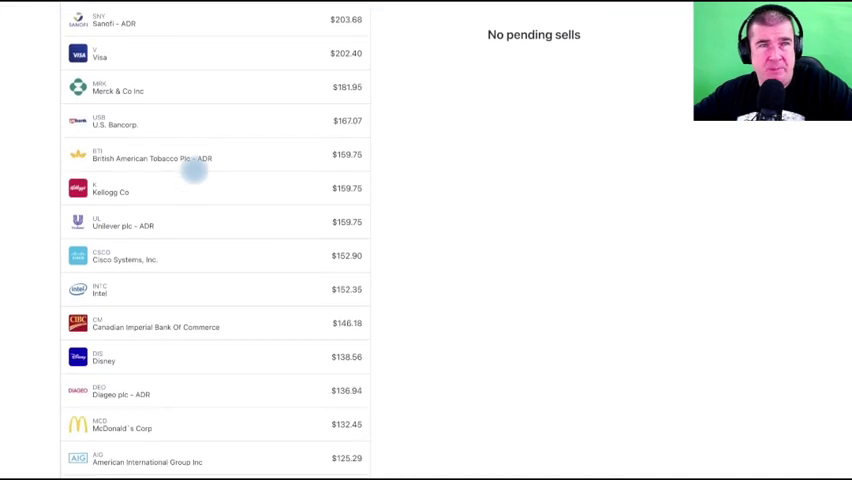
{"action": "scroll", "scroll_direction": "down", "scroll_amount": 3}
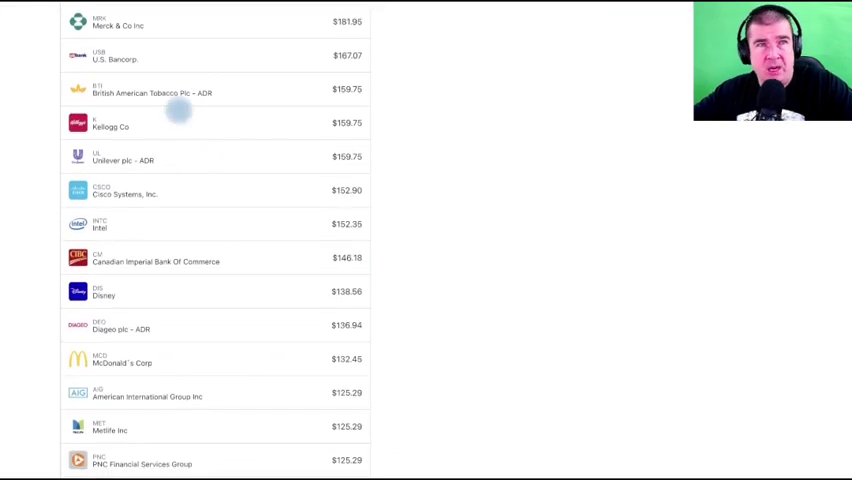
{"action": "mouse_move", "coordinate": [203, 55]}
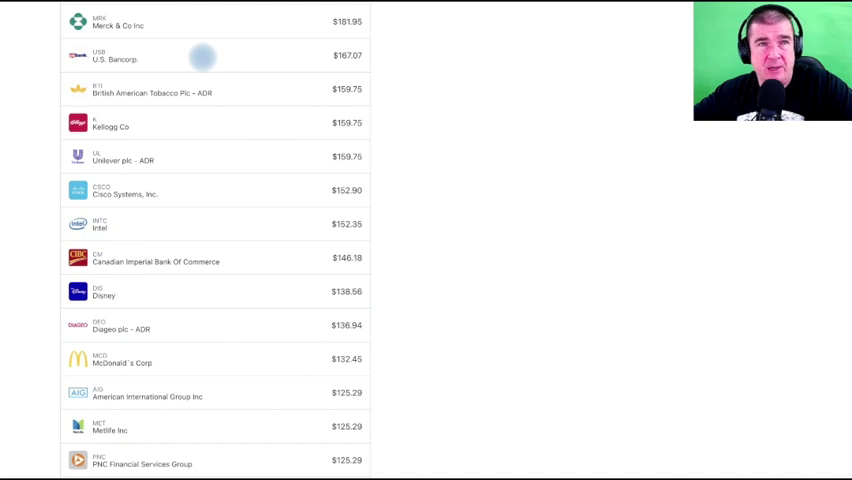
{"action": "mouse_move", "coordinate": [210, 89]}
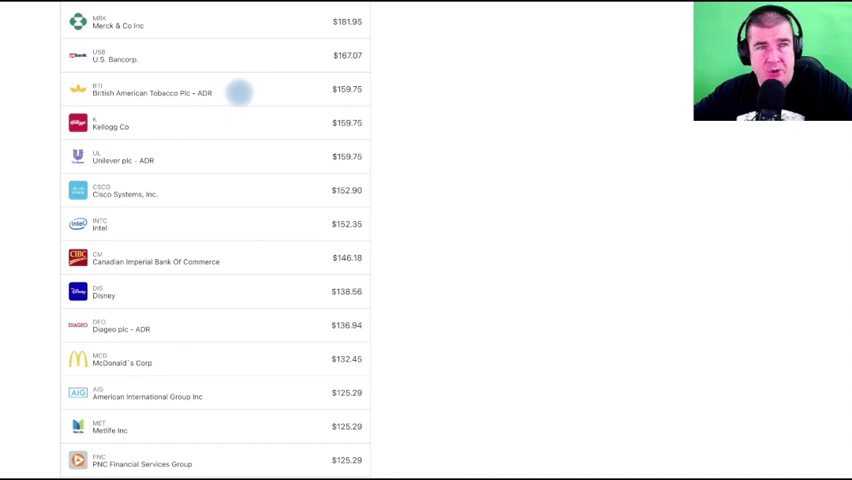
{"action": "mouse_move", "coordinate": [225, 128]}
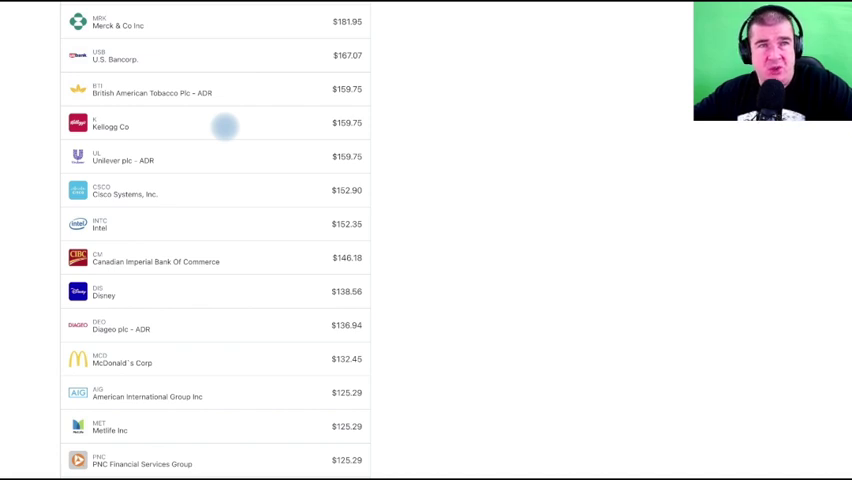
{"action": "mouse_move", "coordinate": [243, 158]}
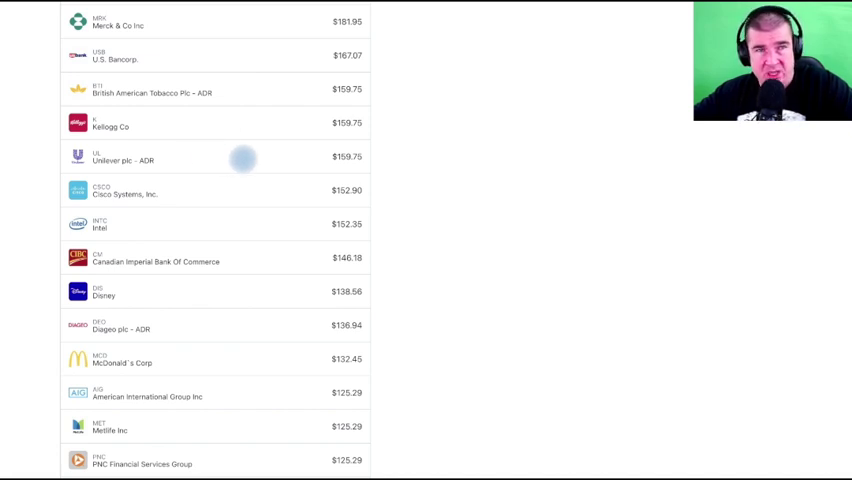
{"action": "mouse_move", "coordinate": [206, 161]}
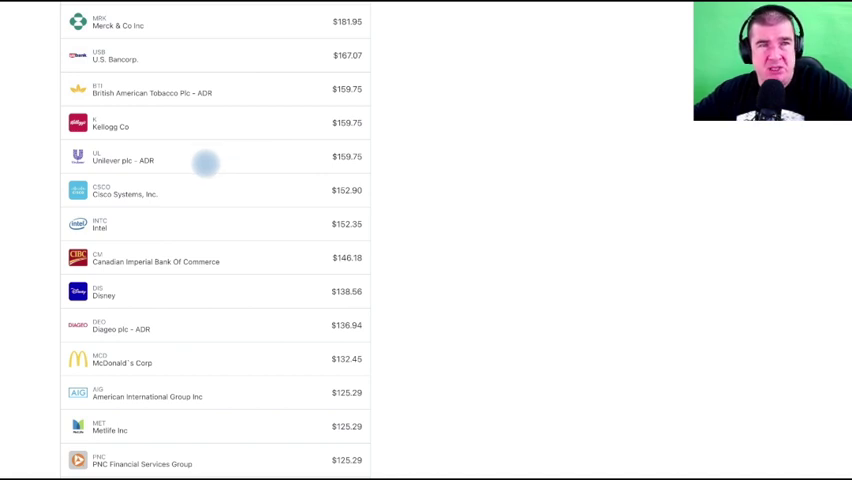
{"action": "scroll", "scroll_direction": "up", "scroll_amount": 3}
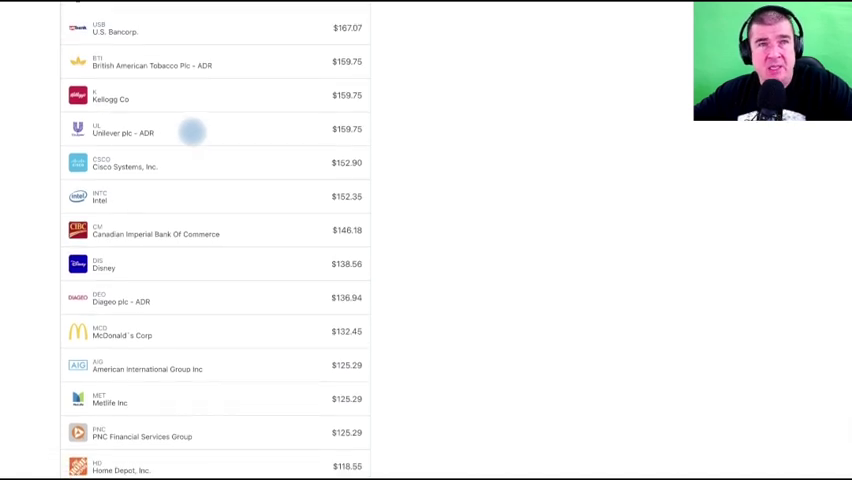
{"action": "scroll", "scroll_direction": "down", "scroll_amount": 3}
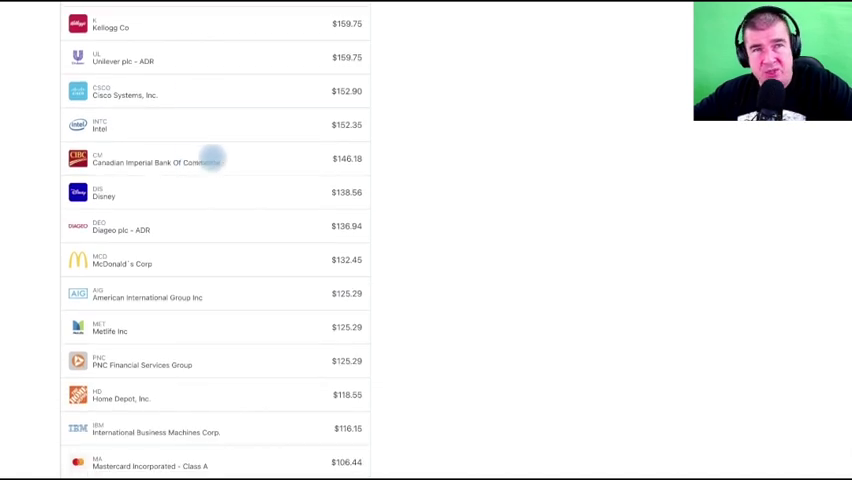
{"action": "mouse_move", "coordinate": [215, 165]}
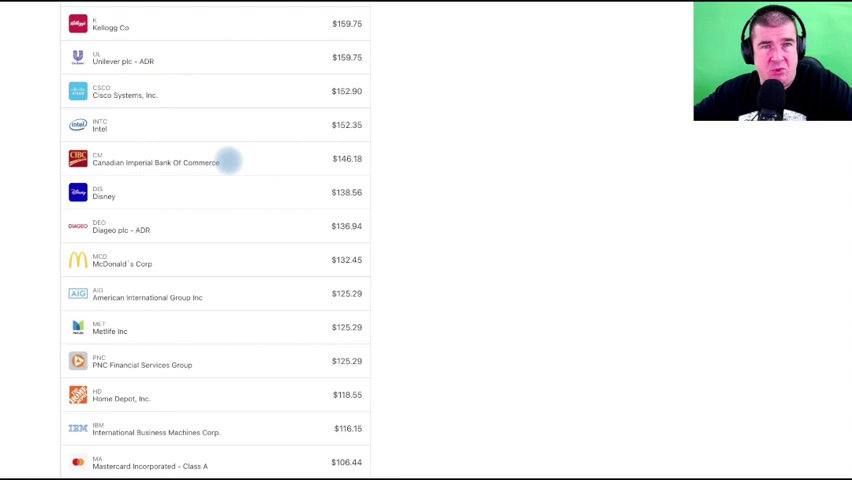
{"action": "mouse_move", "coordinate": [180, 165]}
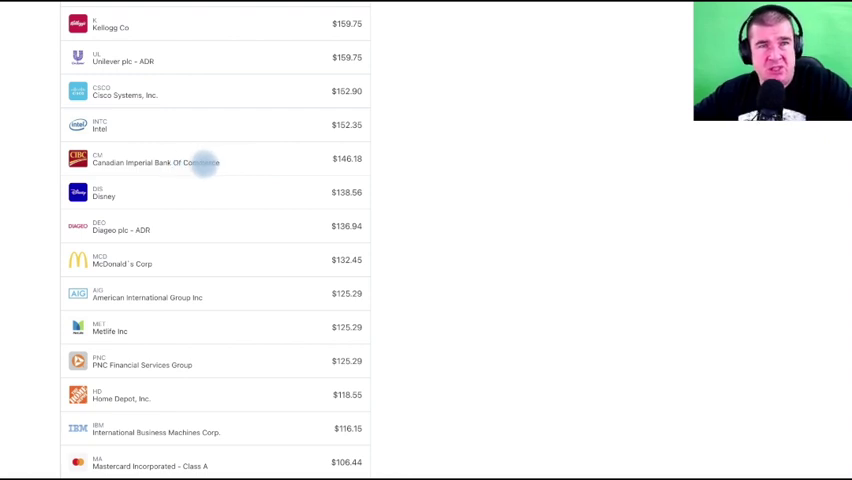
{"action": "mouse_move", "coordinate": [207, 163]}
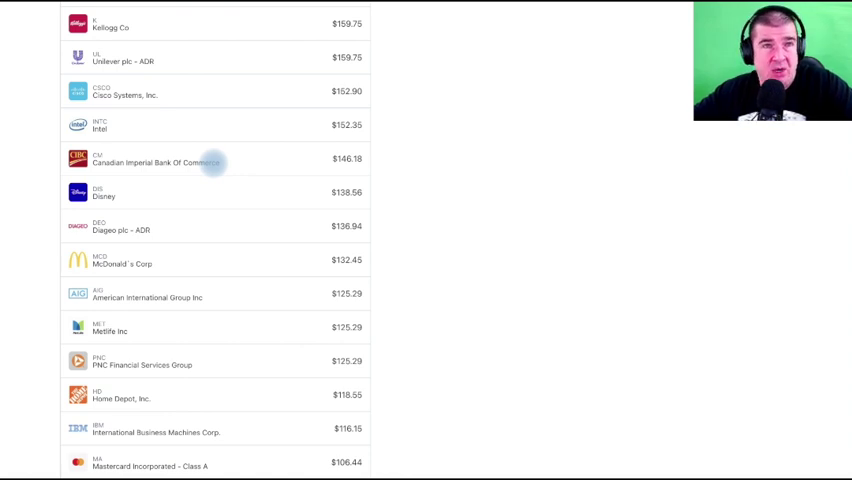
{"action": "mouse_move", "coordinate": [180, 226]}
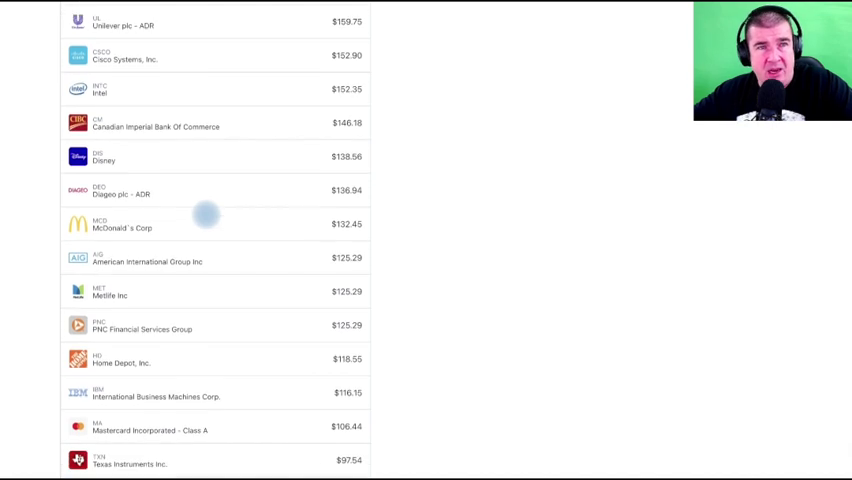
{"action": "mouse_move", "coordinate": [197, 192]}
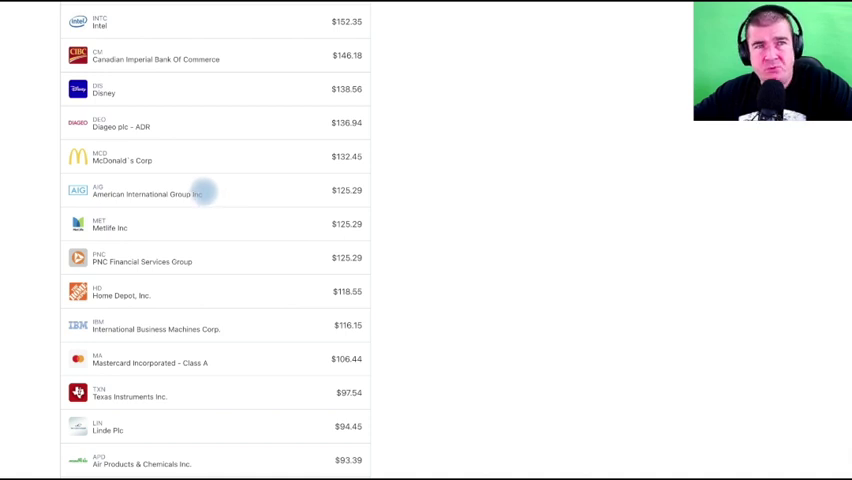
{"action": "mouse_move", "coordinate": [198, 220]}
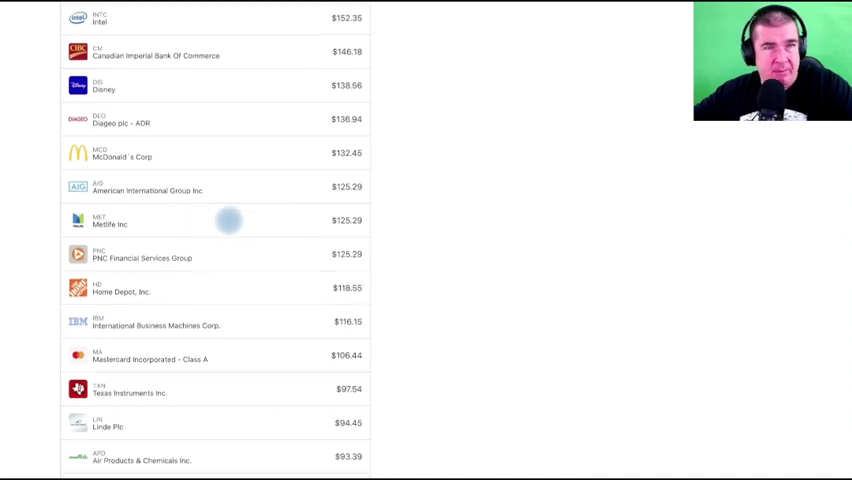
{"action": "scroll", "scroll_direction": "down", "scroll_amount": 3}
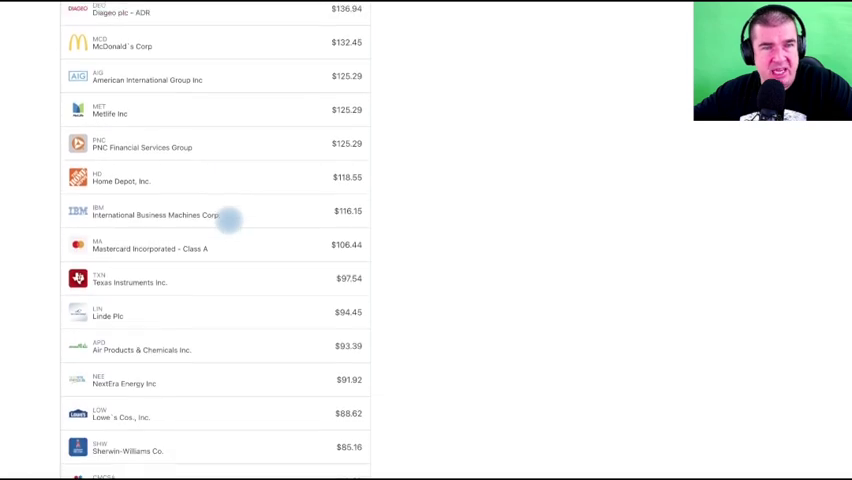
{"action": "scroll", "scroll_direction": "up", "scroll_amount": 3}
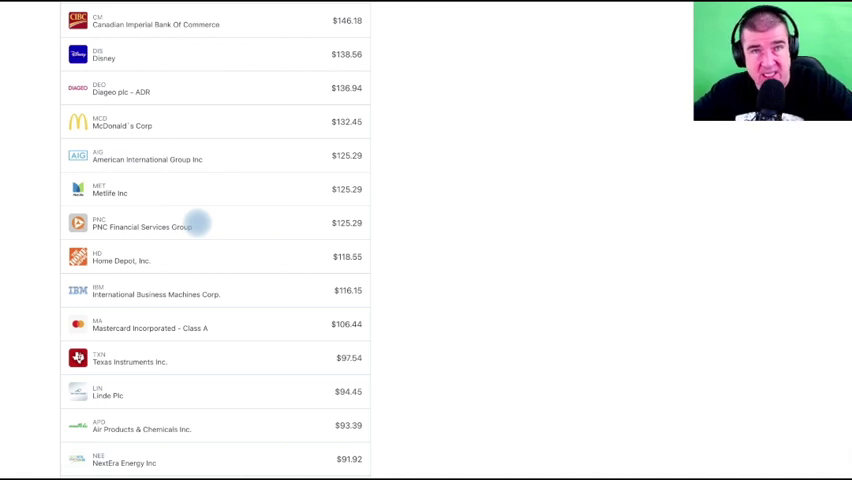
{"action": "mouse_move", "coordinate": [363, 207]}
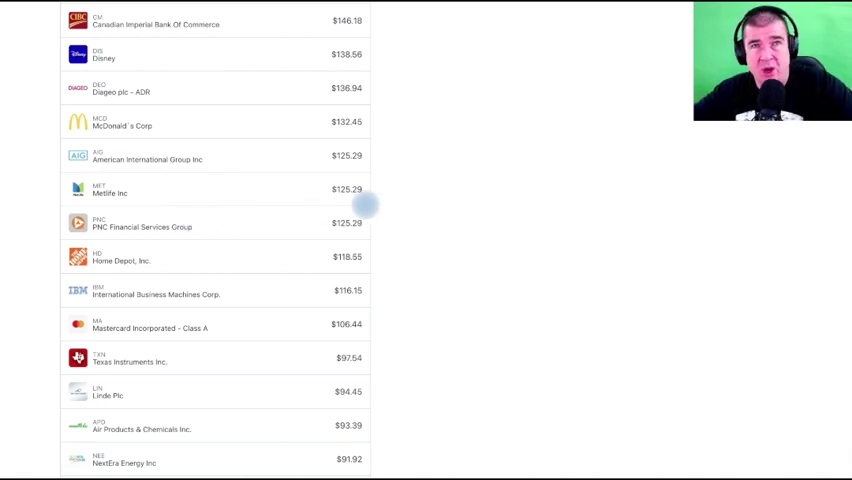
{"action": "scroll", "scroll_direction": "up", "scroll_amount": 3}
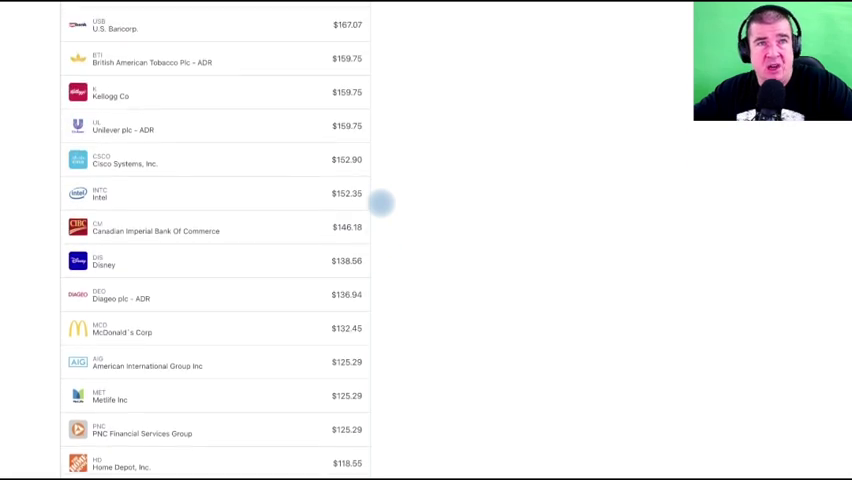
{"action": "scroll", "scroll_direction": "up", "scroll_amount": 3}
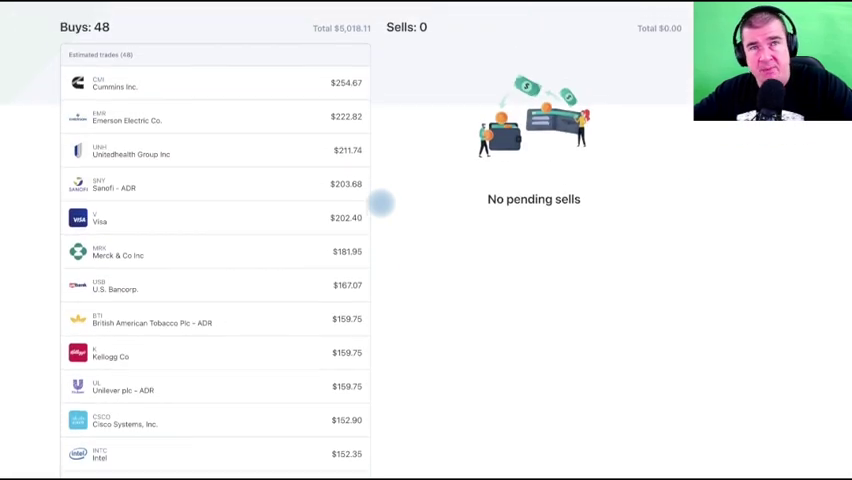
{"action": "scroll", "scroll_direction": "up", "scroll_amount": 3}
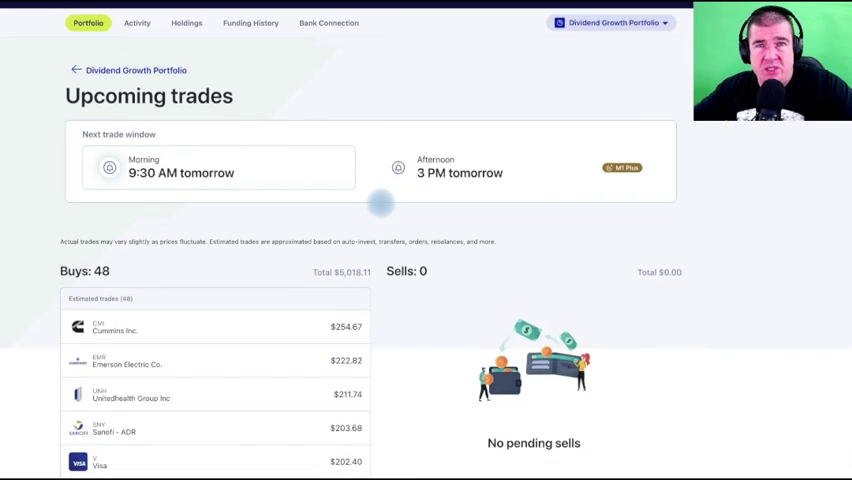
{"action": "scroll", "scroll_direction": "down", "scroll_amount": 3}
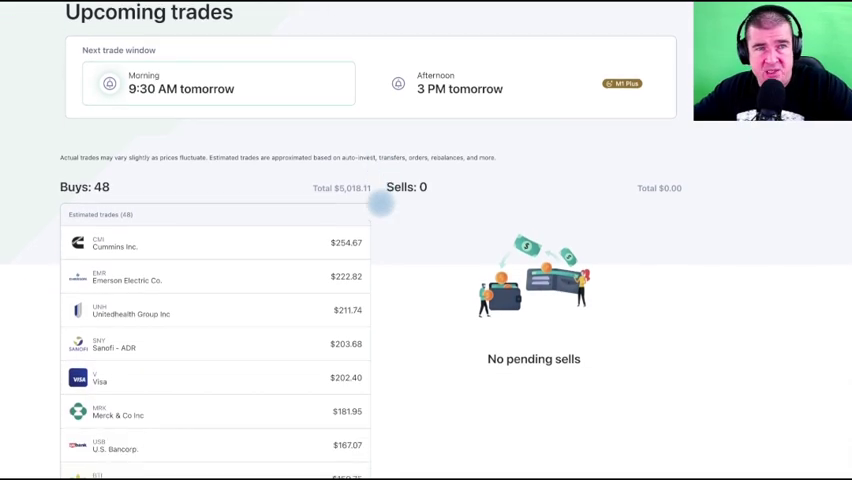
{"action": "scroll", "scroll_direction": "down", "scroll_amount": 3}
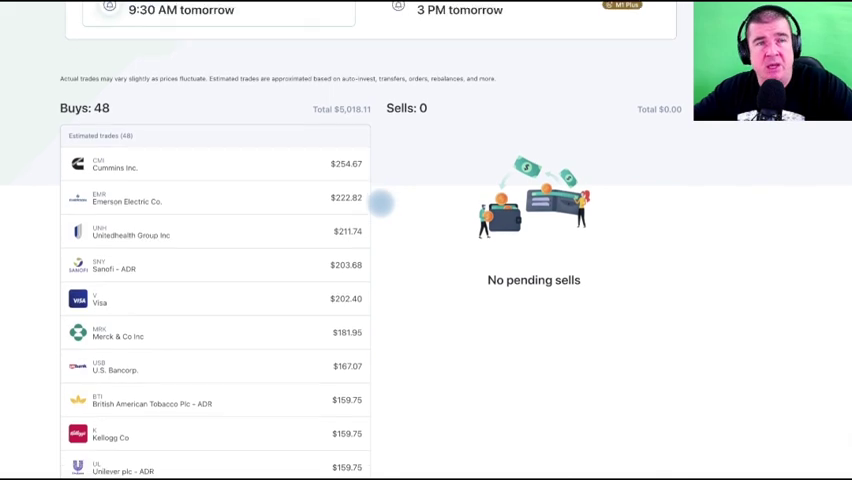
{"action": "scroll", "scroll_direction": "down", "scroll_amount": 3}
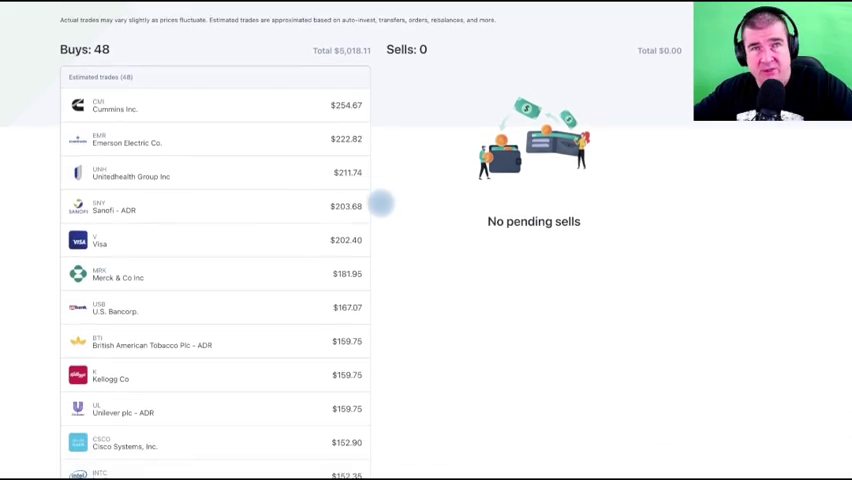
{"action": "scroll", "scroll_direction": "down", "scroll_amount": 3}
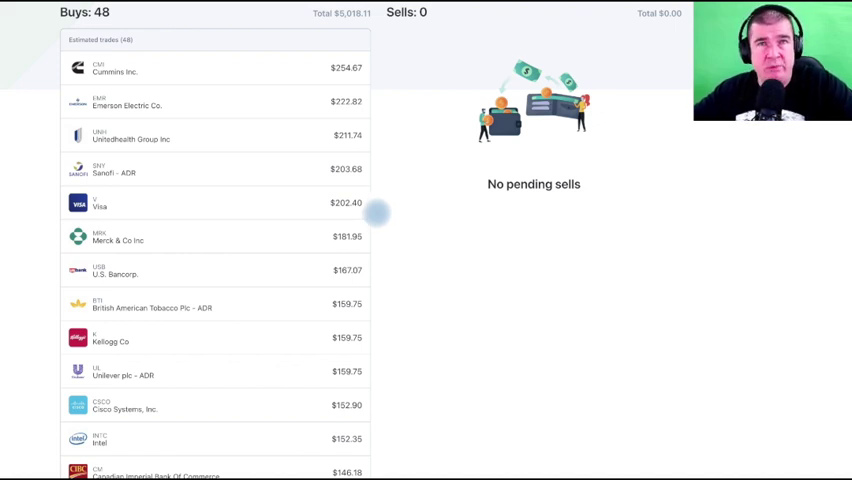
{"action": "scroll", "scroll_direction": "down", "scroll_amount": 3}
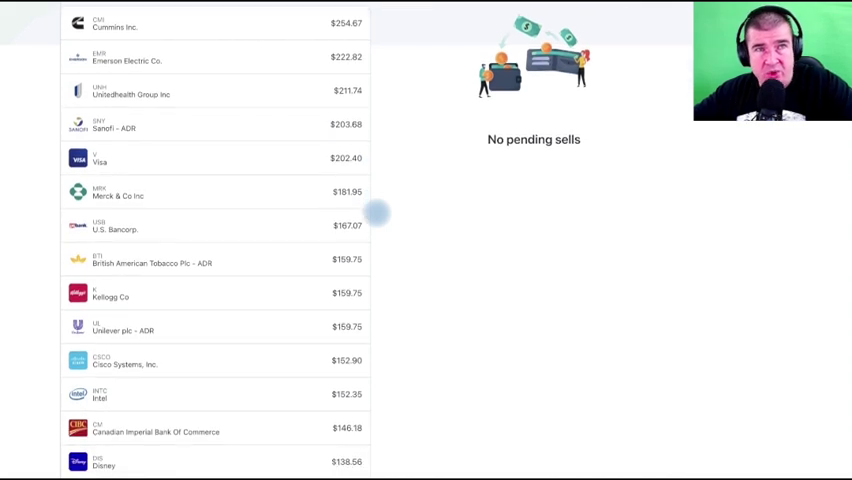
{"action": "scroll", "scroll_direction": "down", "scroll_amount": 3}
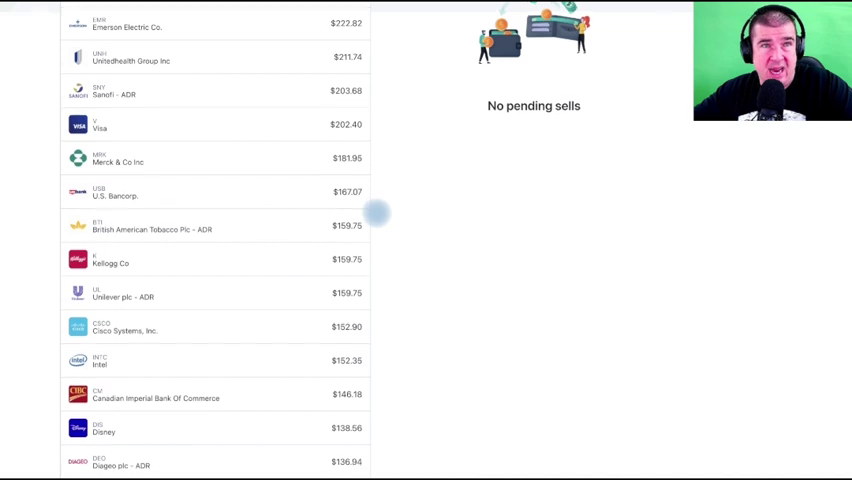
{"action": "scroll", "scroll_direction": "up", "scroll_amount": 3}
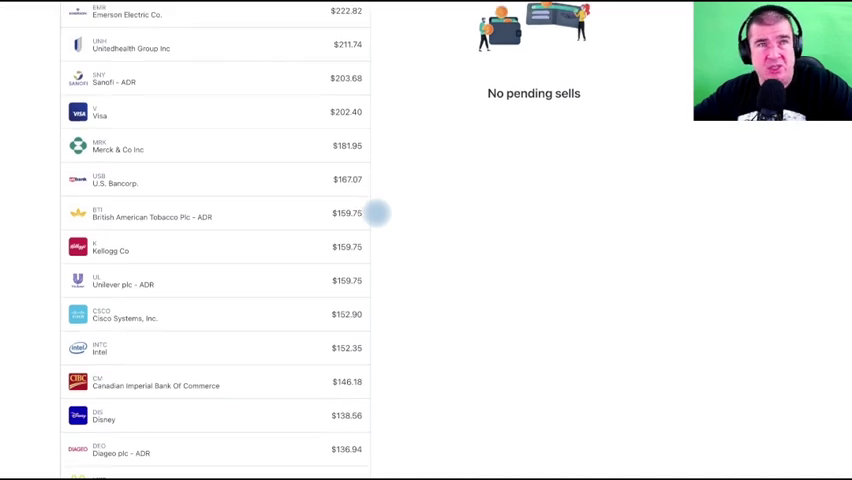
{"action": "scroll", "scroll_direction": "down", "scroll_amount": 3}
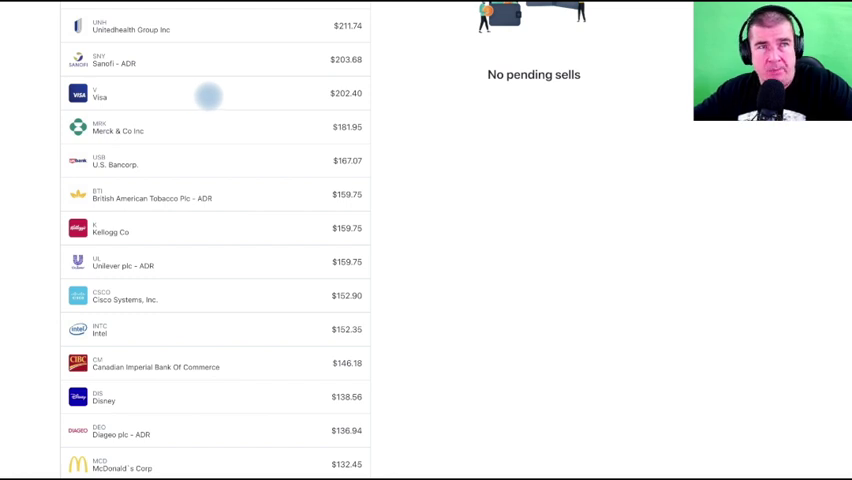
{"action": "mouse_move", "coordinate": [205, 127]}
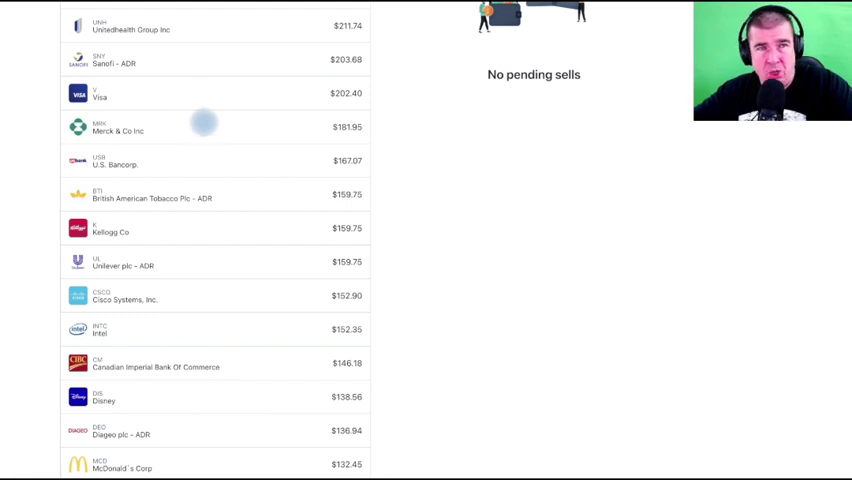
{"action": "scroll", "scroll_direction": "down", "scroll_amount": 3}
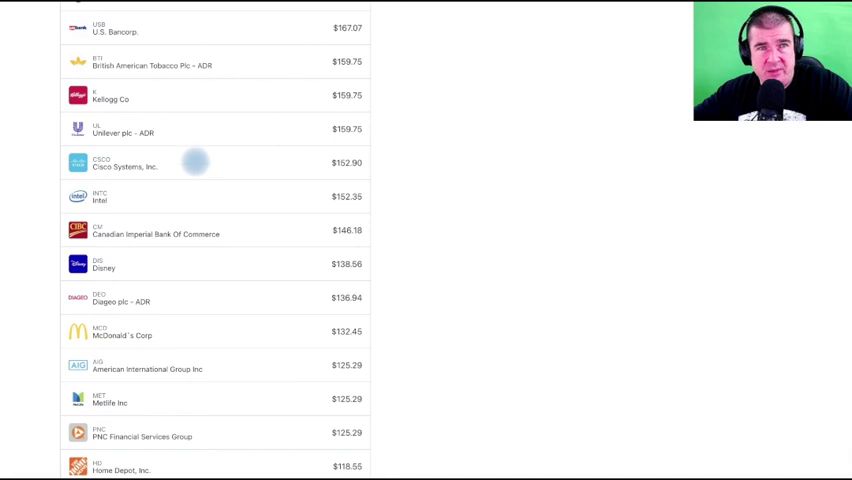
{"action": "scroll", "scroll_direction": "down", "scroll_amount": 3}
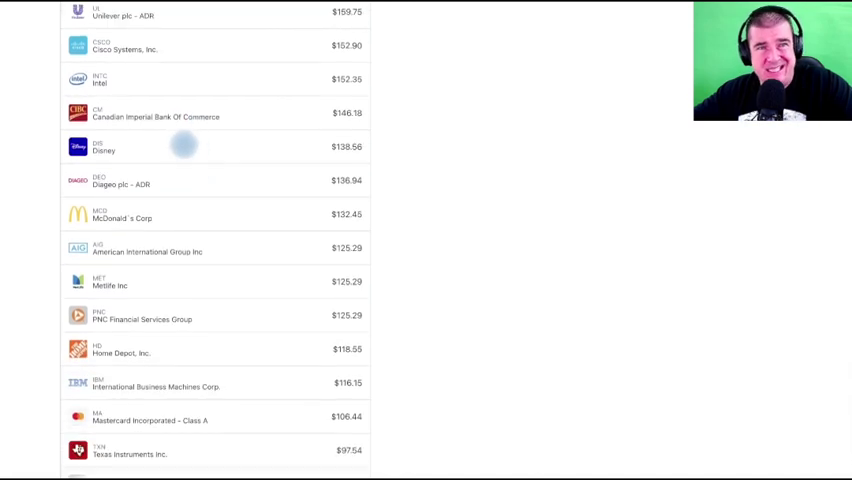
{"action": "scroll", "scroll_direction": "down", "scroll_amount": 3}
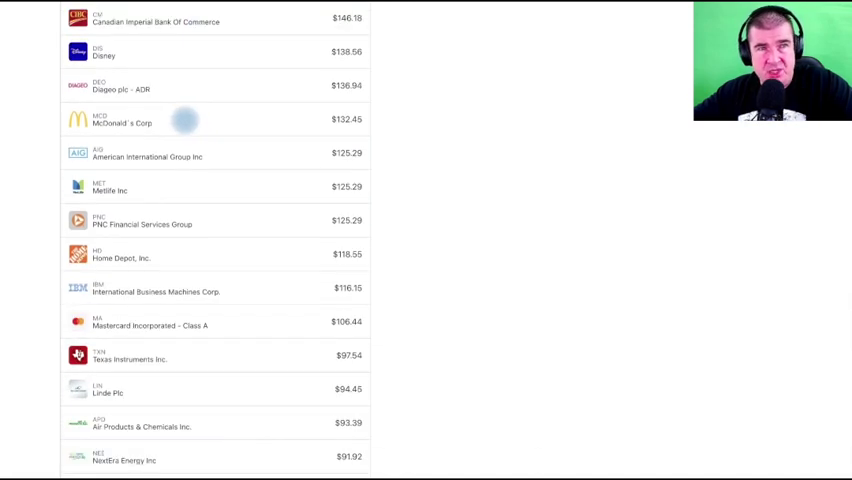
{"action": "scroll", "scroll_direction": "down", "scroll_amount": 3}
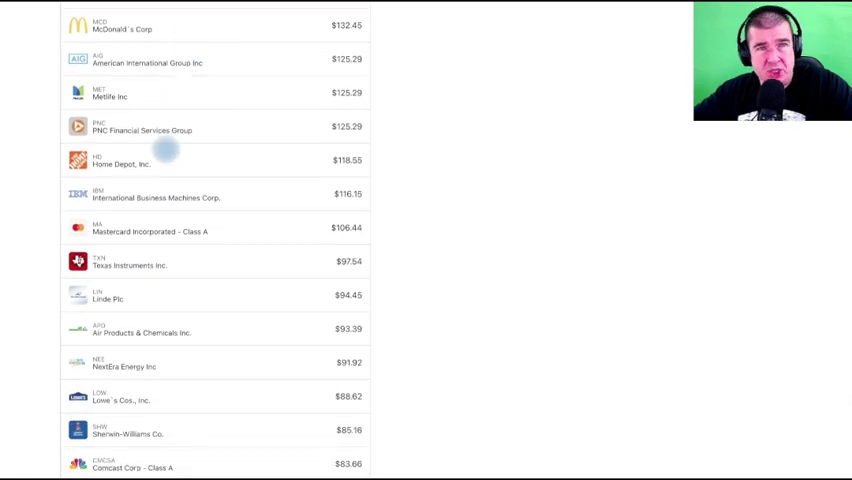
{"action": "scroll", "scroll_direction": "down", "scroll_amount": 3}
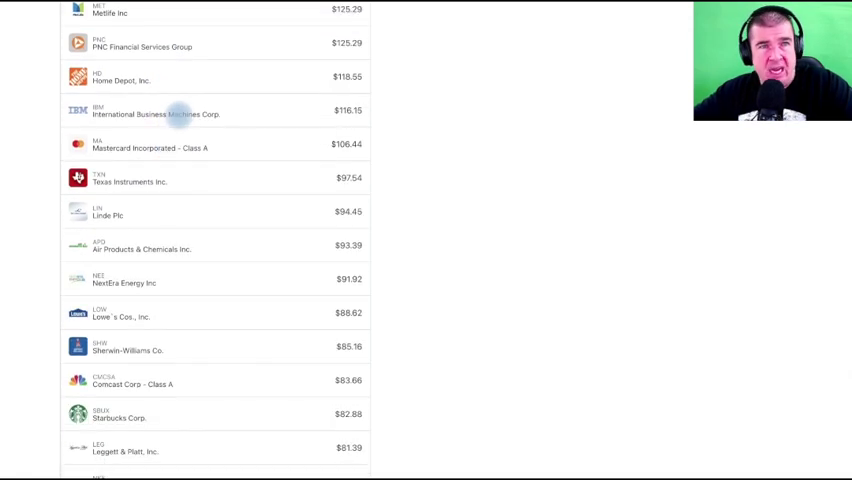
{"action": "mouse_move", "coordinate": [180, 178]}
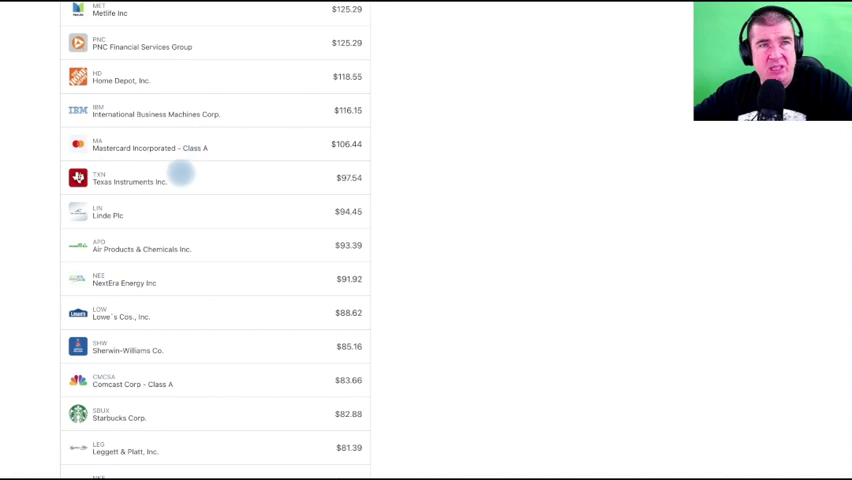
{"action": "mouse_move", "coordinate": [325, 178]}
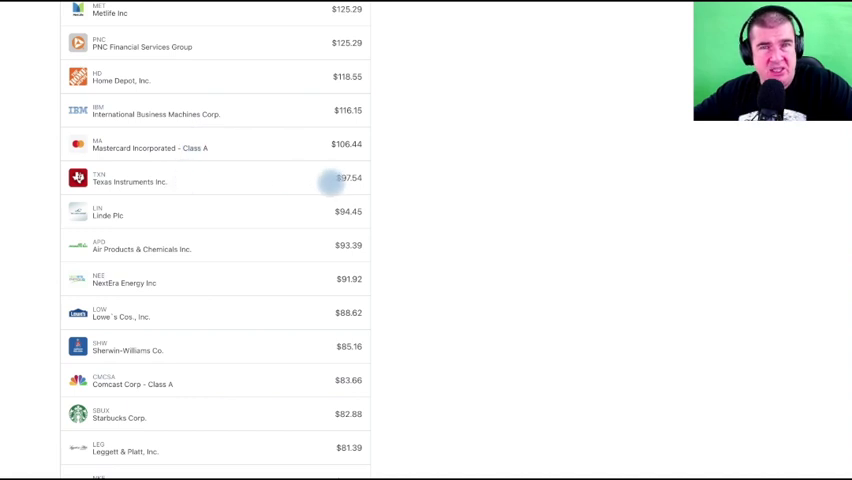
{"action": "scroll", "scroll_direction": "down", "scroll_amount": 3}
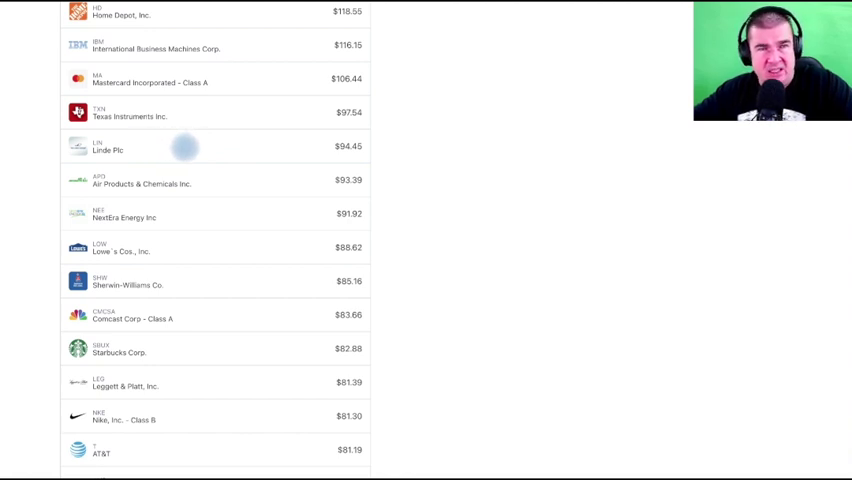
{"action": "mouse_move", "coordinate": [216, 180]}
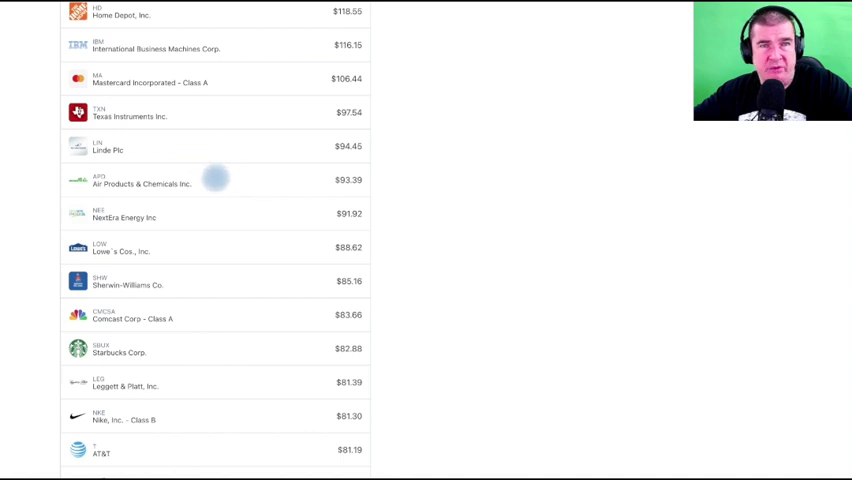
{"action": "mouse_move", "coordinate": [210, 150]}
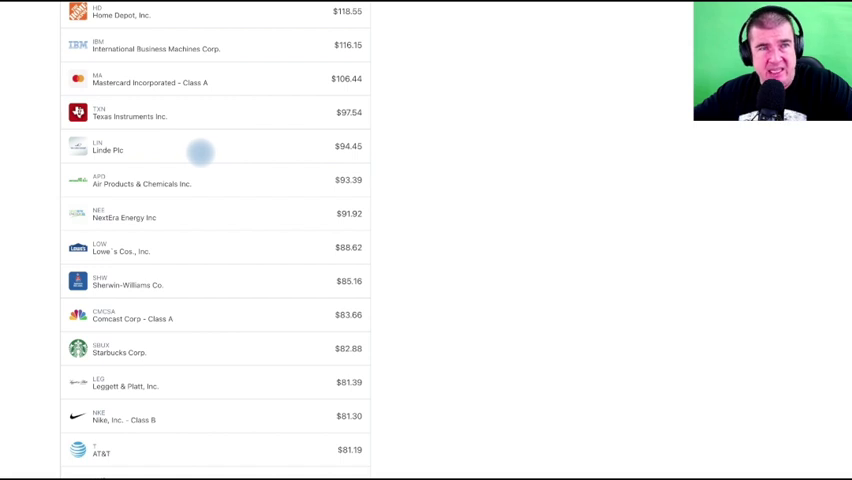
{"action": "mouse_move", "coordinate": [207, 186]}
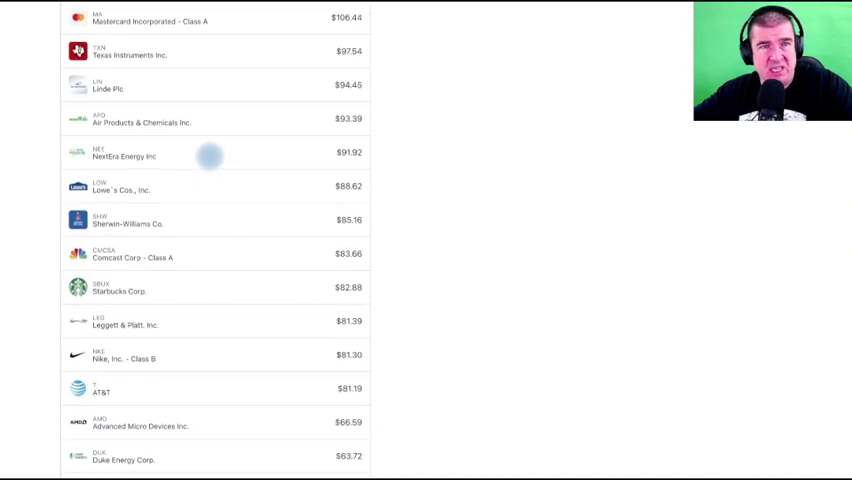
{"action": "scroll", "scroll_direction": "down", "scroll_amount": 3}
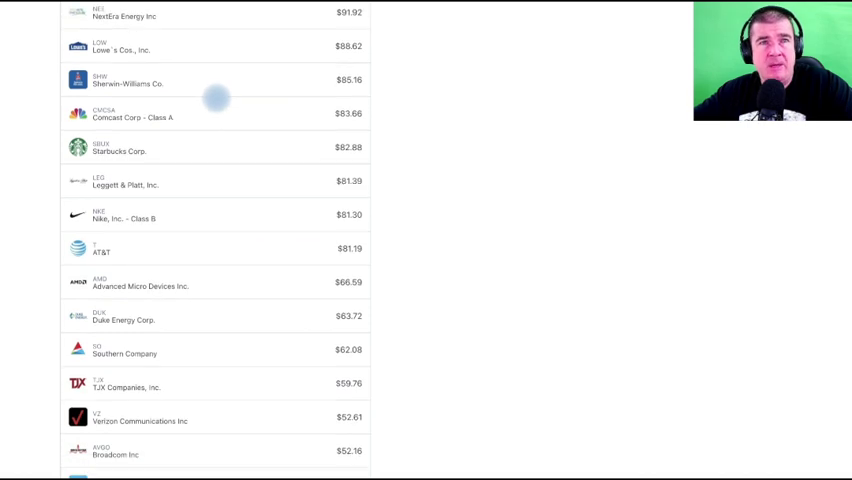
{"action": "mouse_move", "coordinate": [208, 182]}
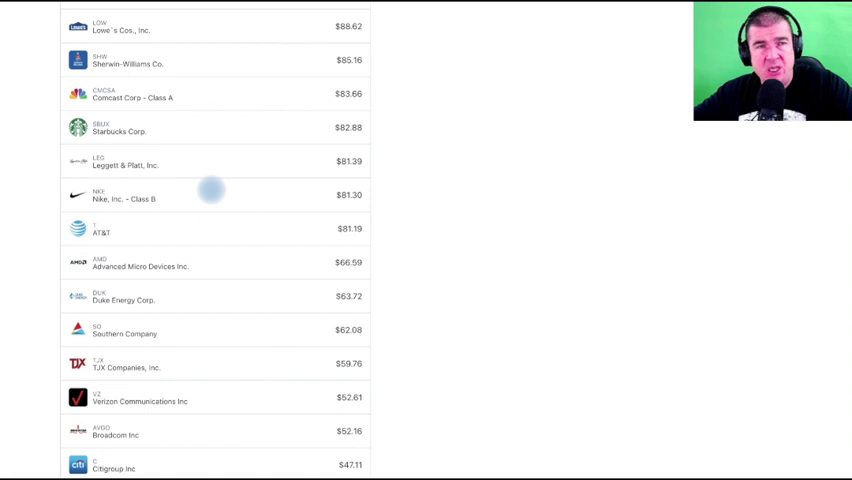
{"action": "scroll", "scroll_direction": "down", "scroll_amount": 3}
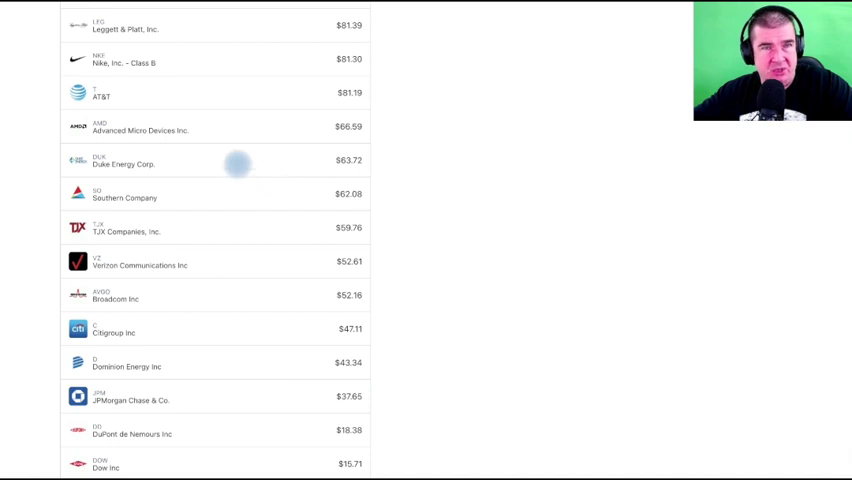
{"action": "scroll", "scroll_direction": "down", "scroll_amount": 3}
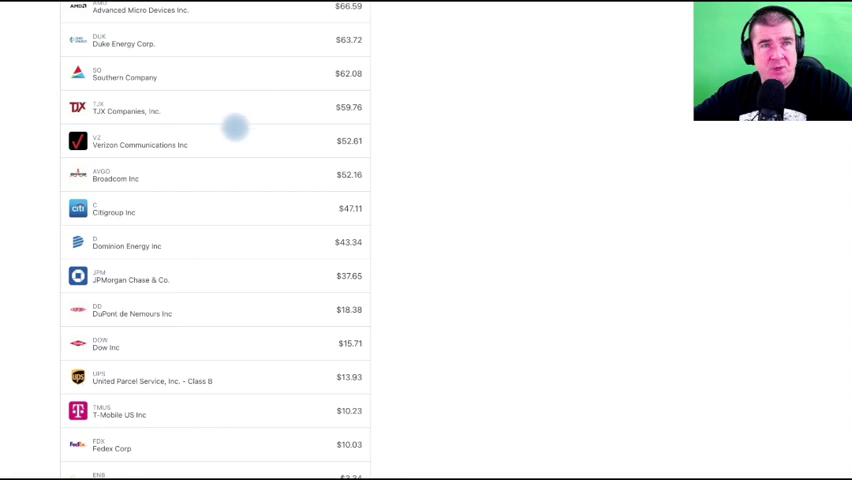
{"action": "mouse_move", "coordinate": [235, 172]}
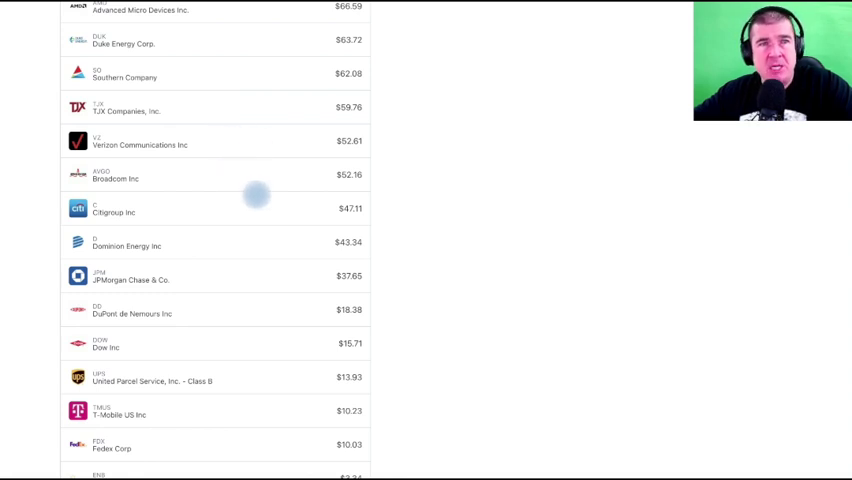
{"action": "scroll", "scroll_direction": "up", "scroll_amount": 3}
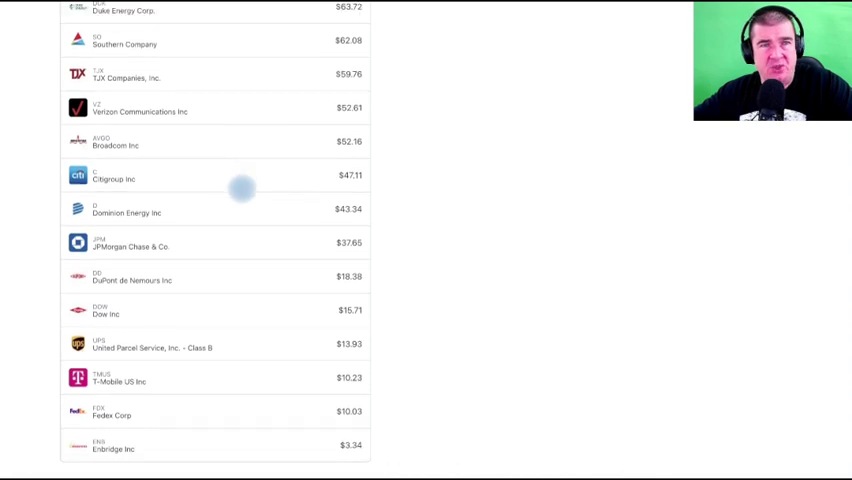
{"action": "mouse_move", "coordinate": [228, 209]}
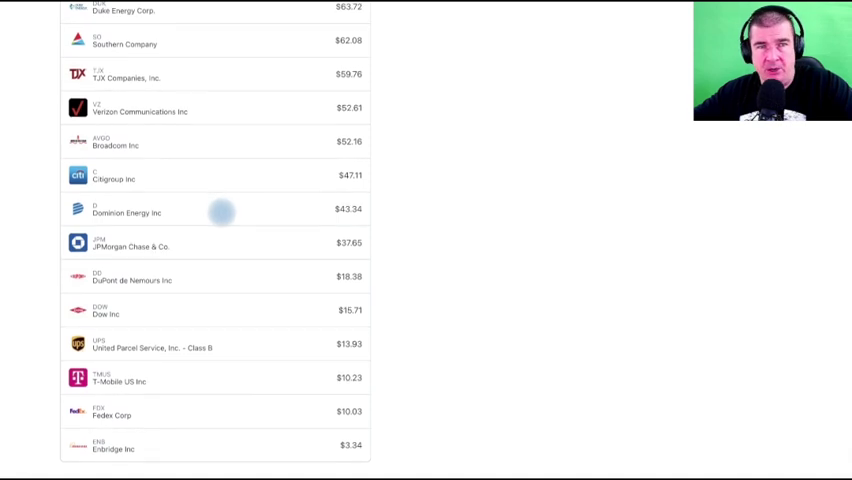
{"action": "mouse_move", "coordinate": [222, 243]}
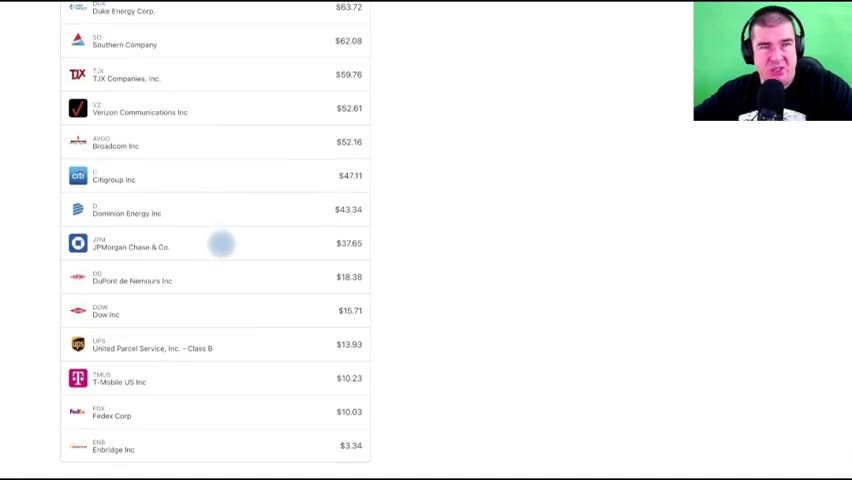
{"action": "mouse_move", "coordinate": [238, 278]}
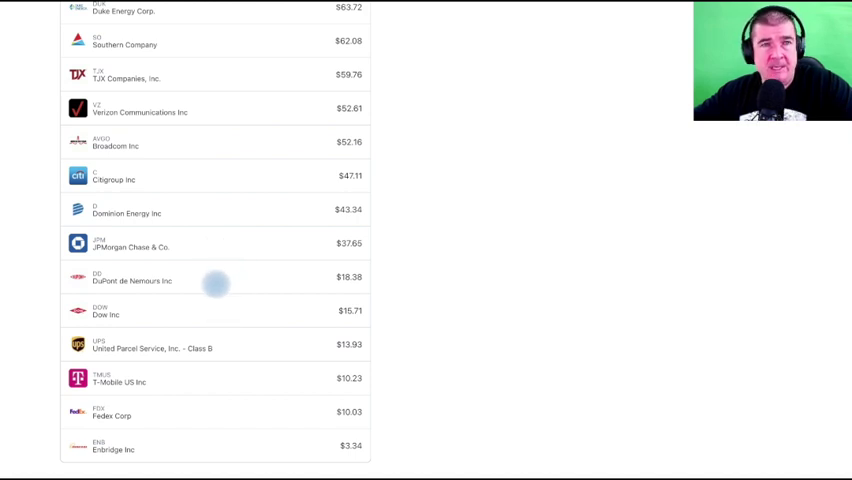
{"action": "mouse_move", "coordinate": [238, 341]}
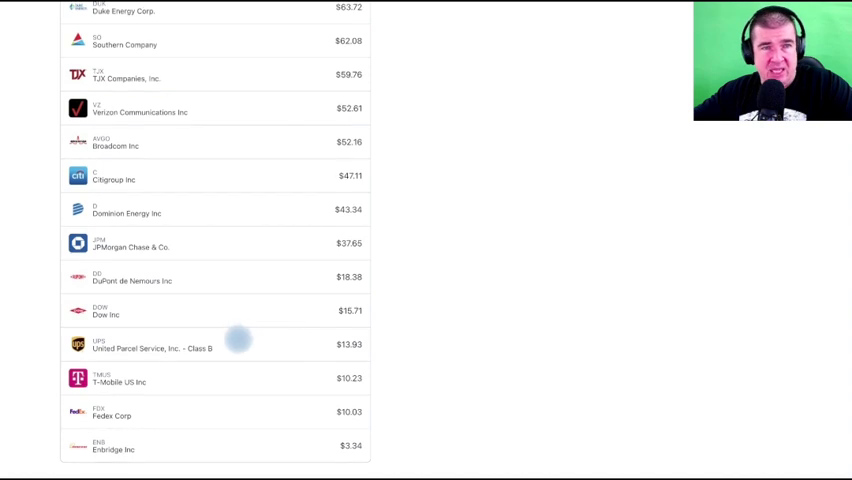
{"action": "mouse_move", "coordinate": [238, 378]}
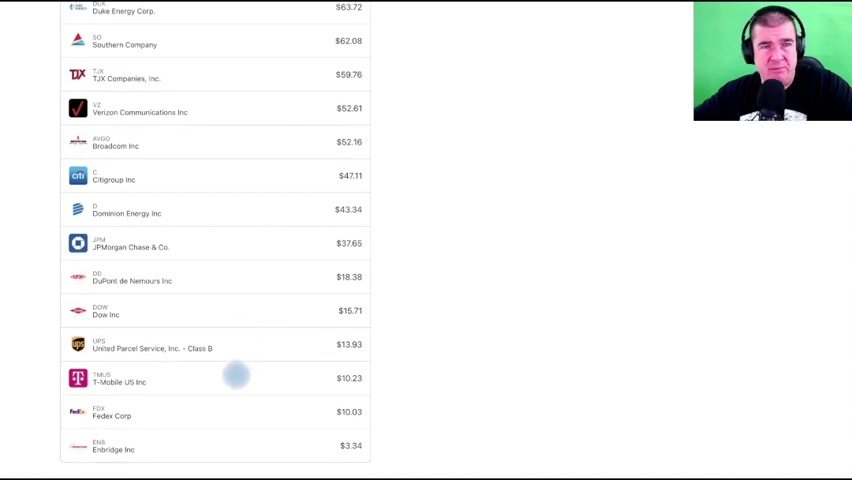
{"action": "mouse_move", "coordinate": [211, 448]}
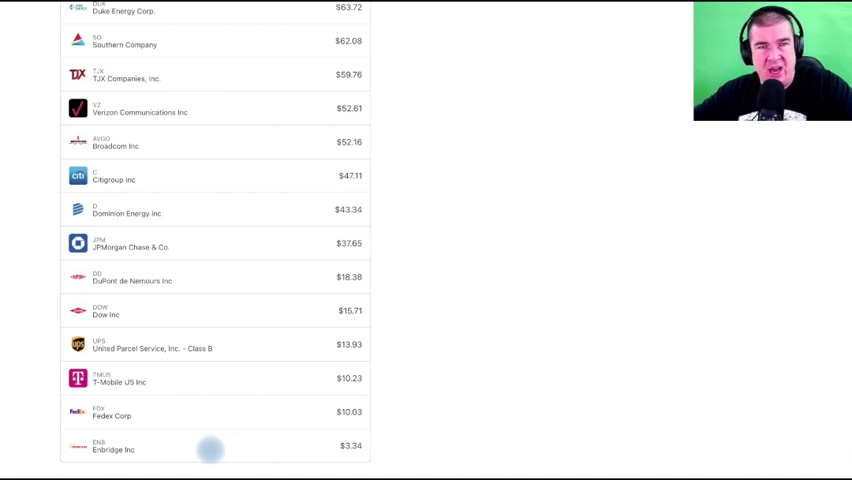
{"action": "scroll", "scroll_direction": "up", "scroll_amount": 3}
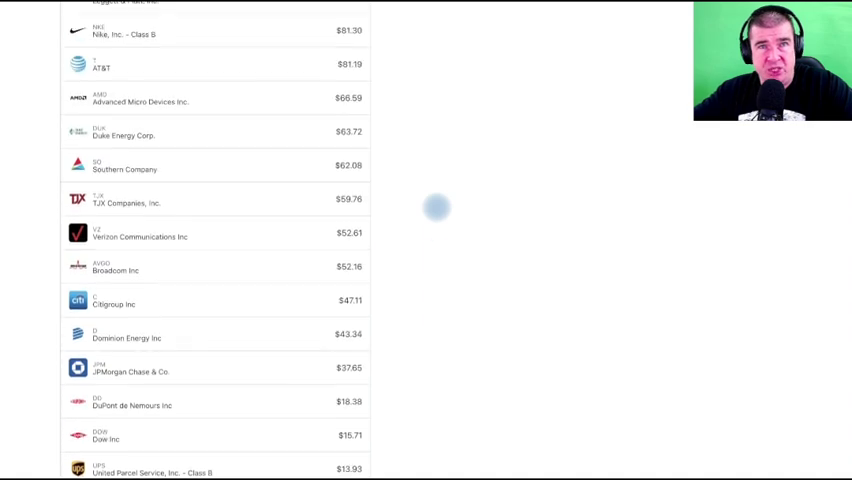
Leave the trades list for the $26,930.93 Dividend Growth Portfolio and compare sector slices to targets.
{"action": "scroll", "scroll_direction": "up", "scroll_amount": 3}
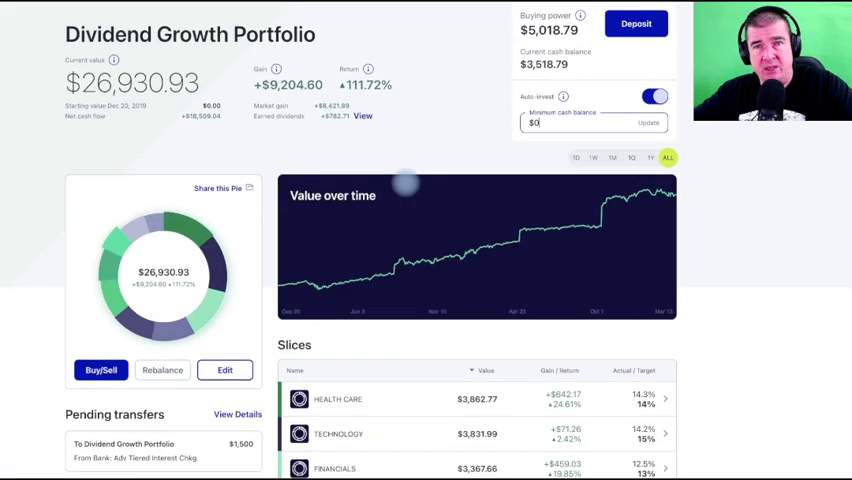
{"action": "scroll", "scroll_direction": "down", "scroll_amount": 3}
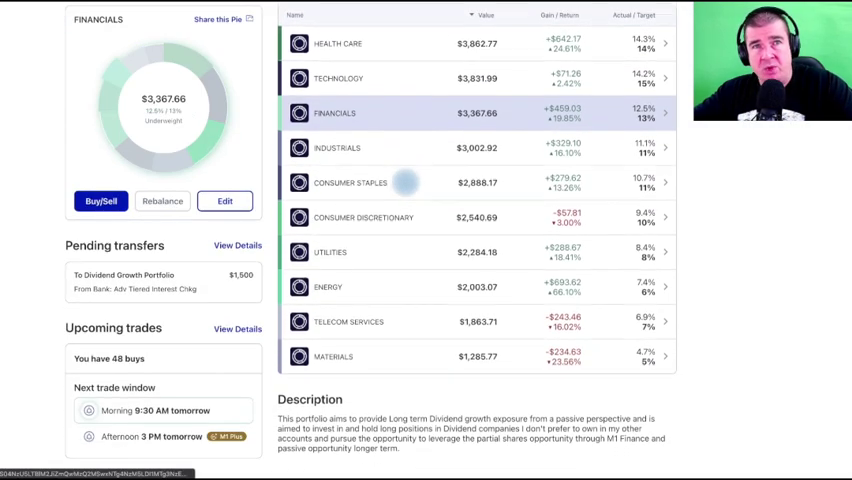
{"action": "left_click", "coordinate": [363, 217]}
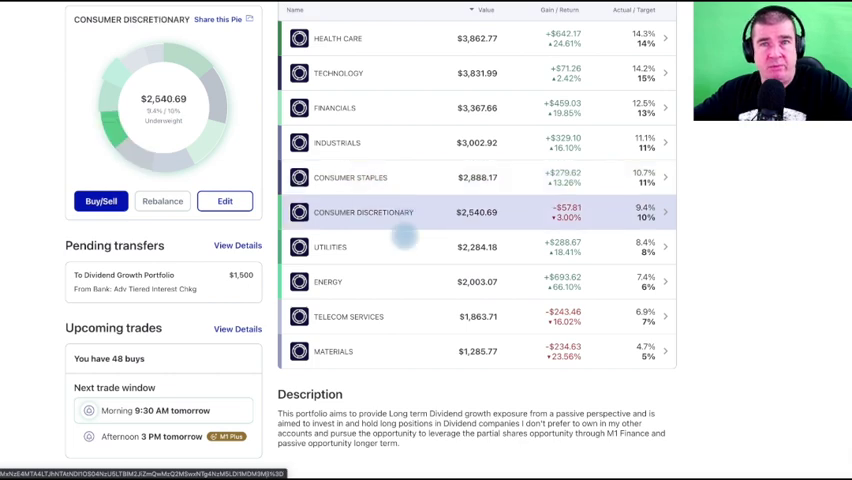
{"action": "left_click", "coordinate": [333, 351]}
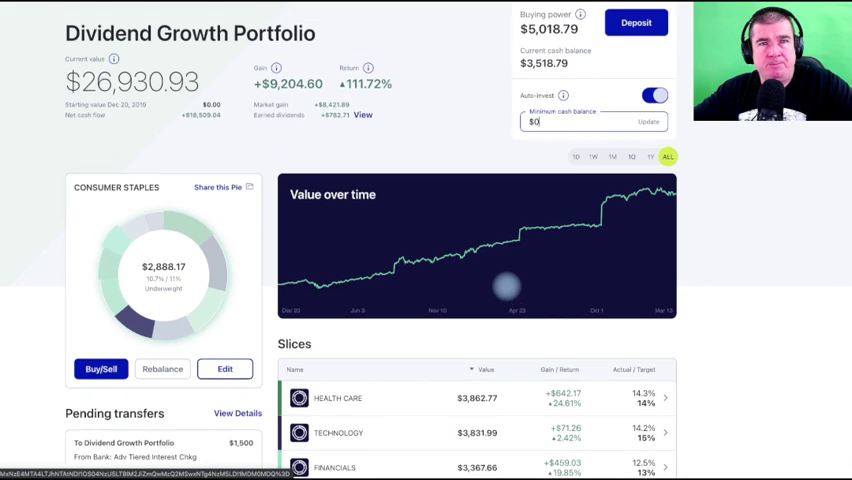
{"action": "scroll", "scroll_direction": "up", "scroll_amount": 3}
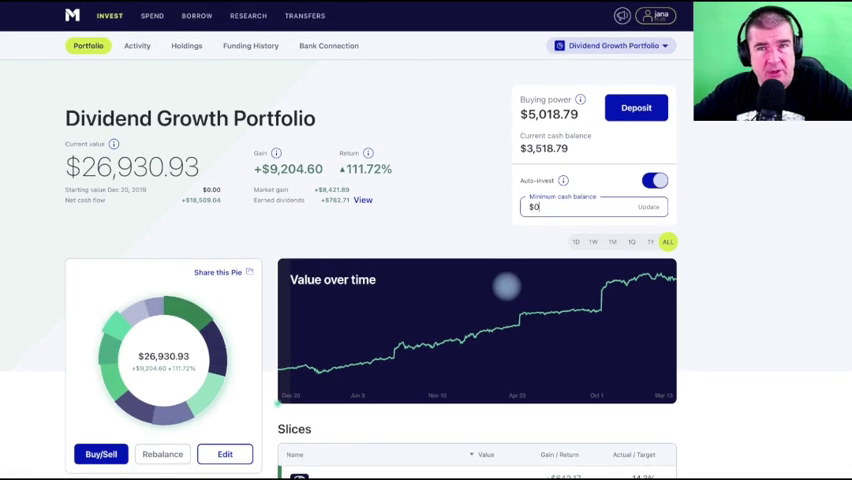